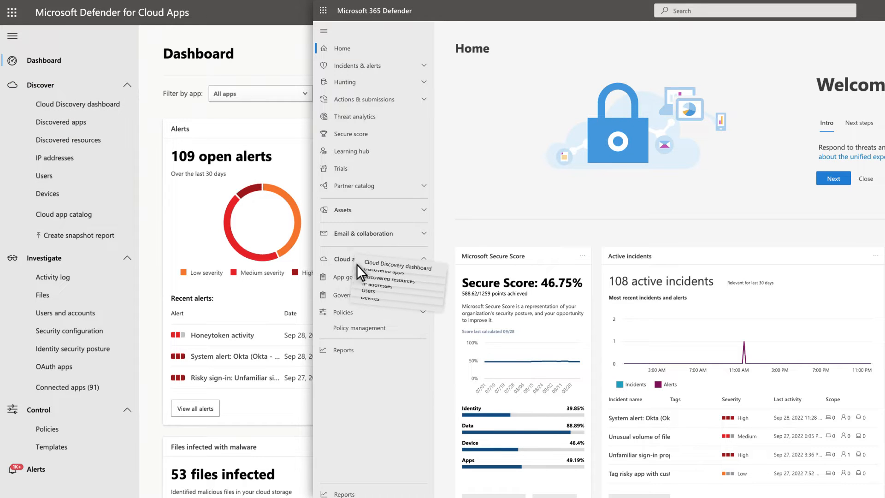
Visit the Cloud discovery dashboard, Cloud app catalog and Activity log pages in turn.
left_click(399, 267)
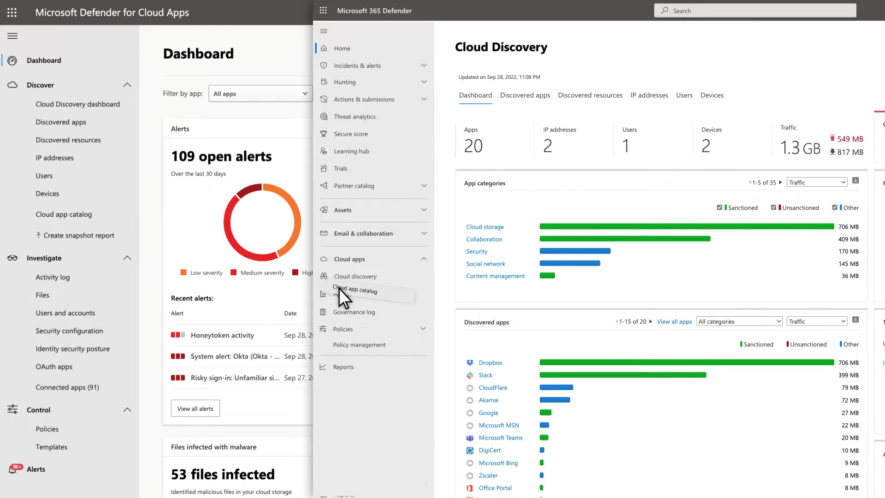
left_click(356, 292)
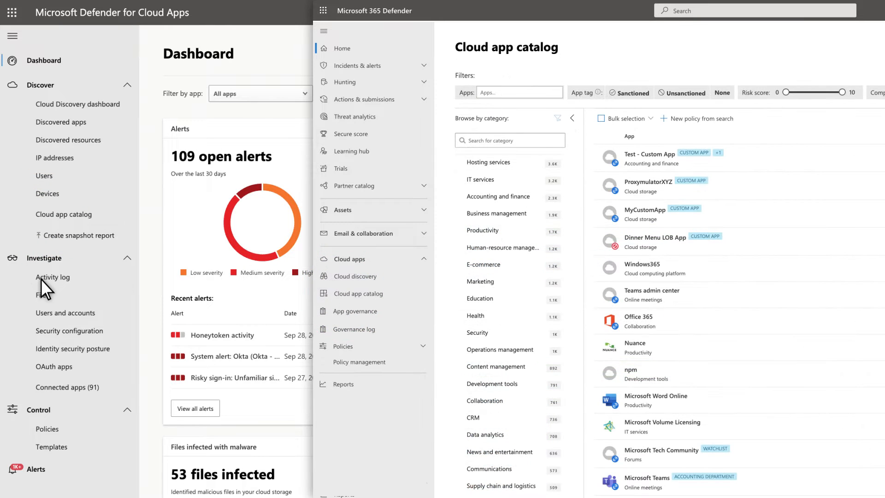
mouse_move(356, 330)
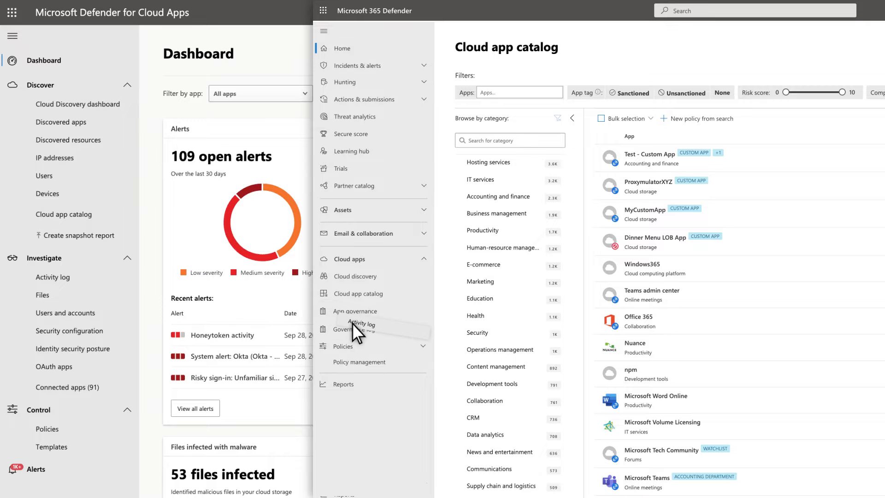
left_click(350, 328)
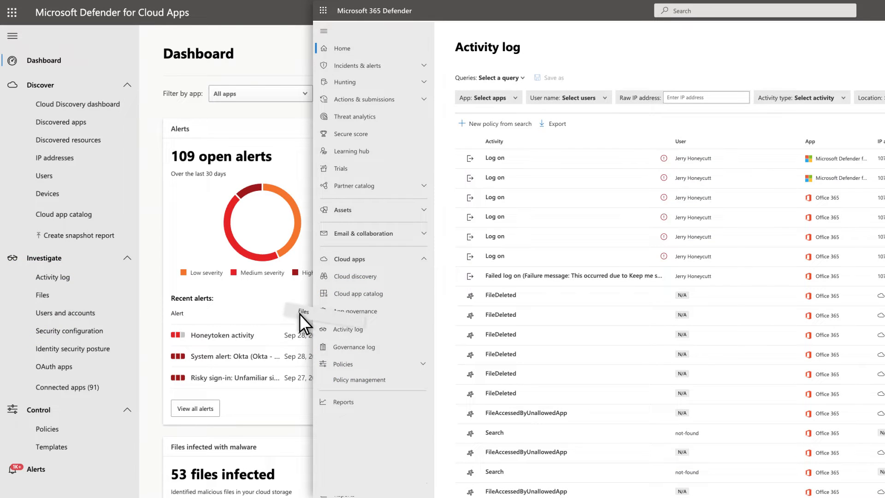
Continue through the Files, OAuth apps and Policies pages of the cloud apps section.
left_click(339, 329)
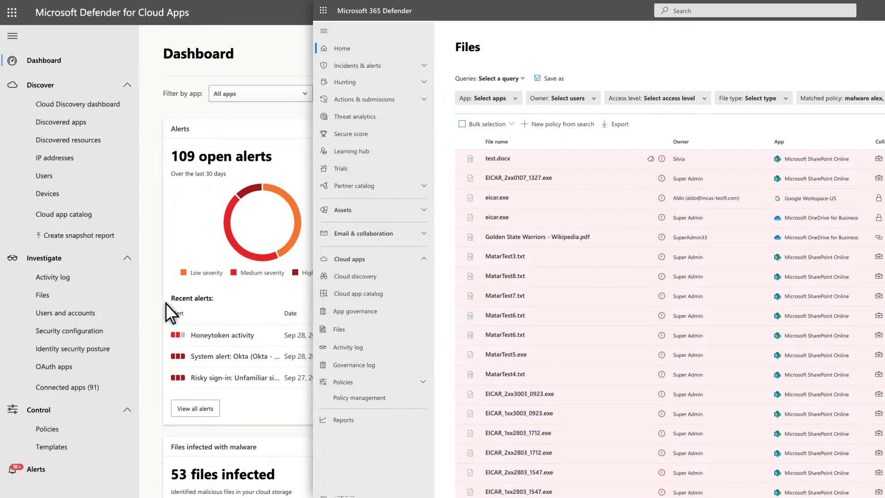
mouse_move(64, 312)
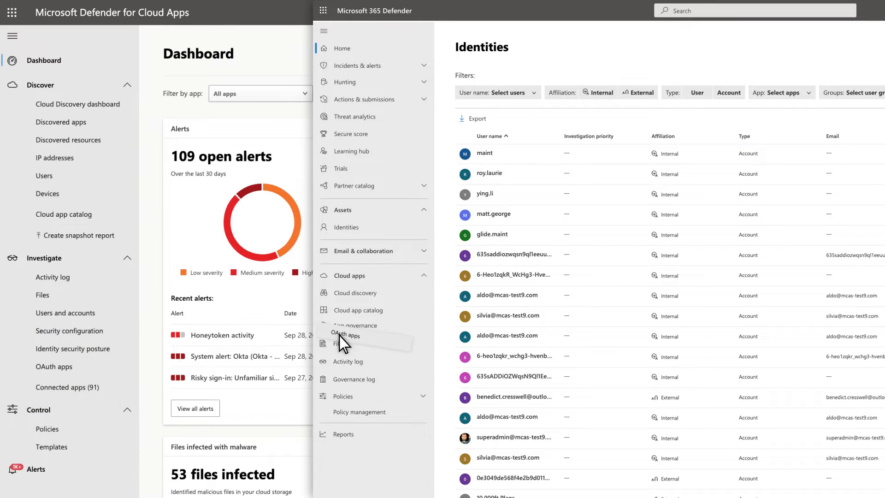
left_click(348, 327)
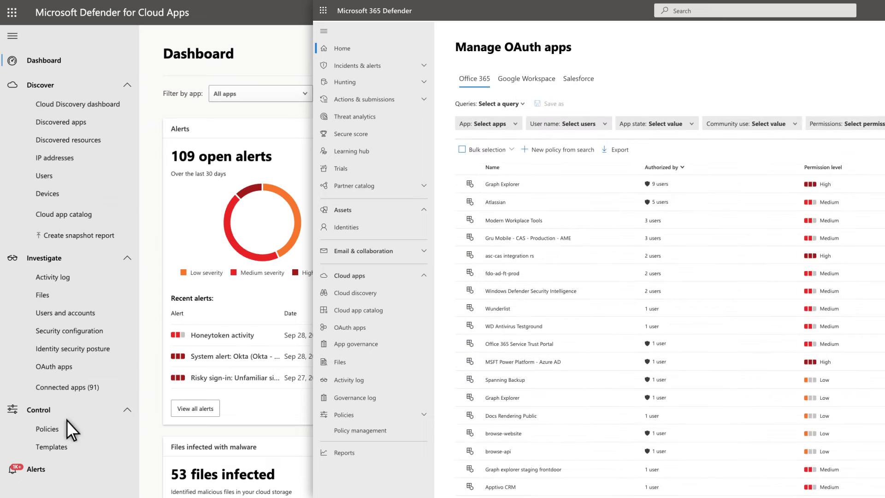
mouse_move(302, 437)
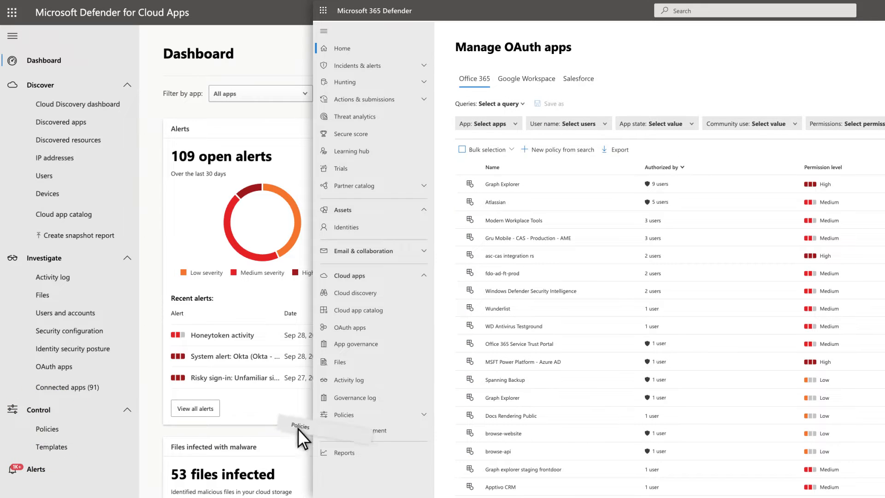
left_click(354, 444)
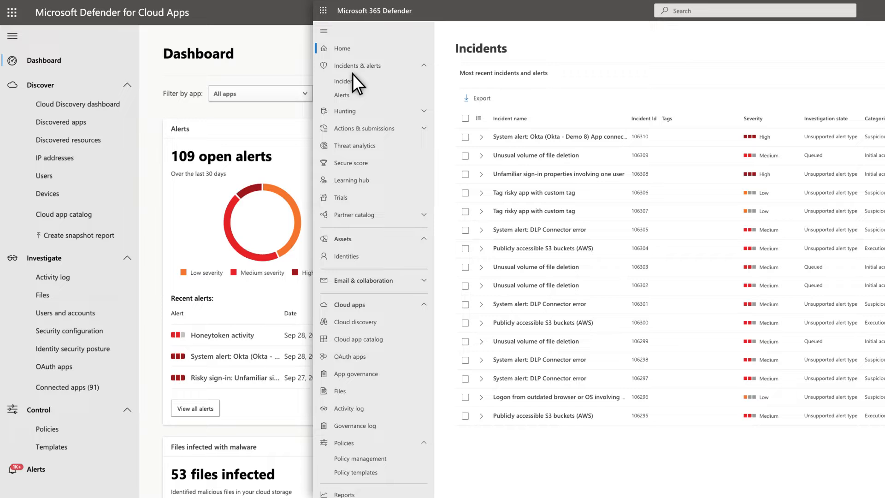
After the incidents list, return to Cloud discovery and show the Discovered apps list.
left_click(342, 48)
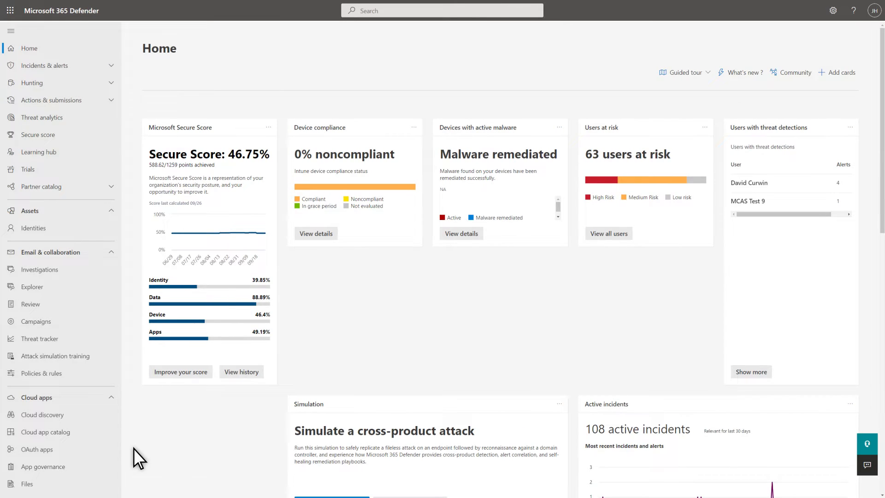
mouse_move(42, 414)
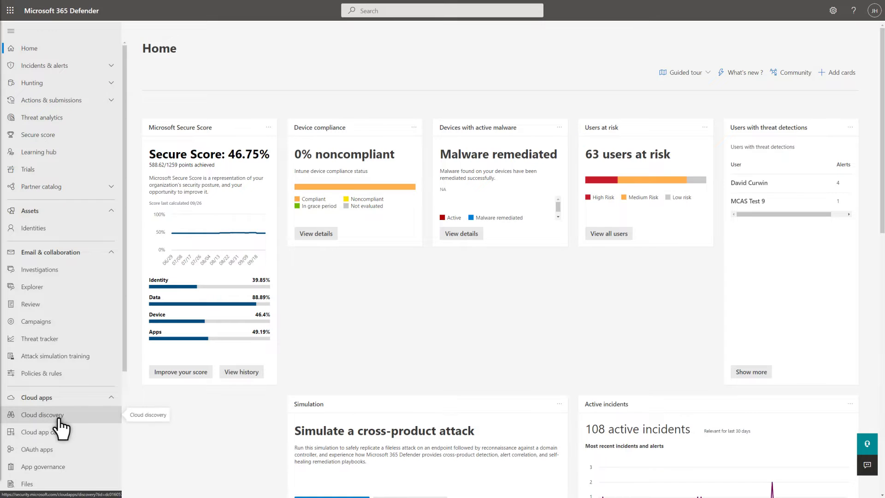
left_click(43, 414)
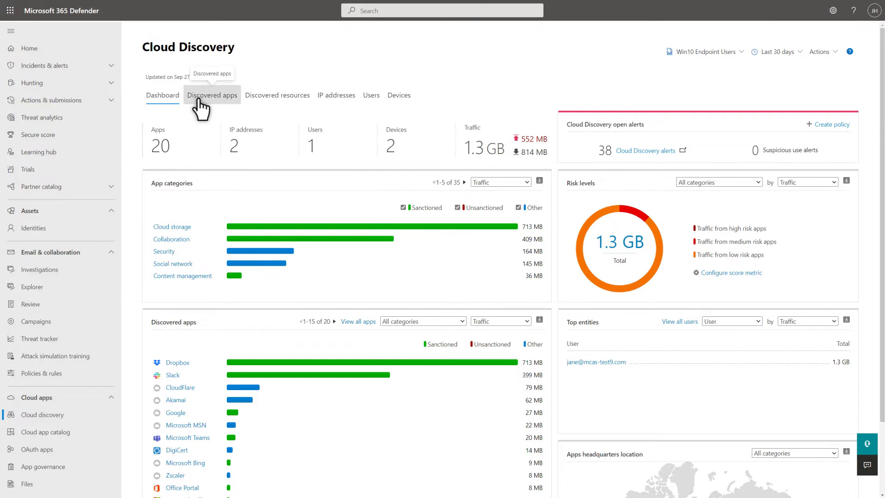
left_click(212, 95)
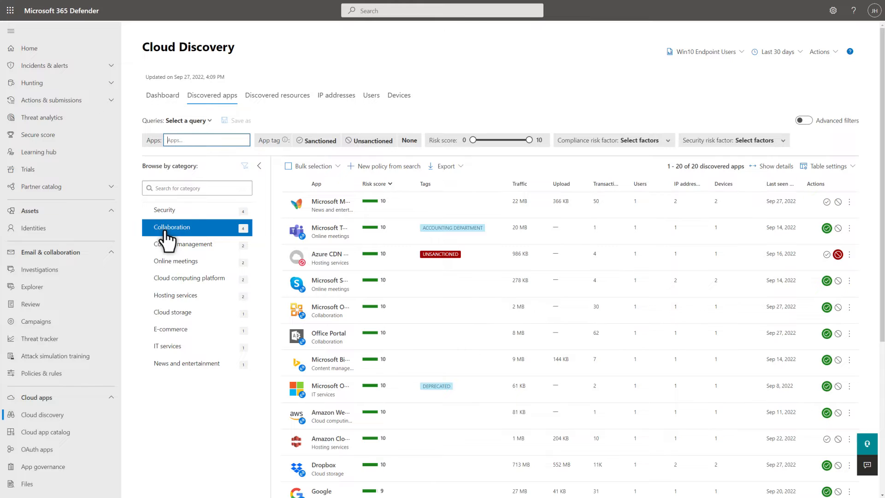
Filter discovered apps to the Collaboration category and expand Microsoft Office Online's details.
left_click(173, 226)
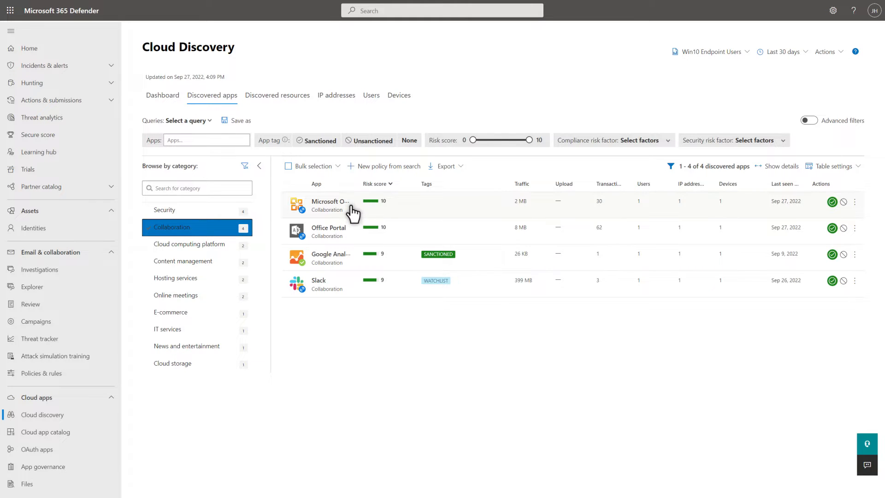
left_click(330, 204)
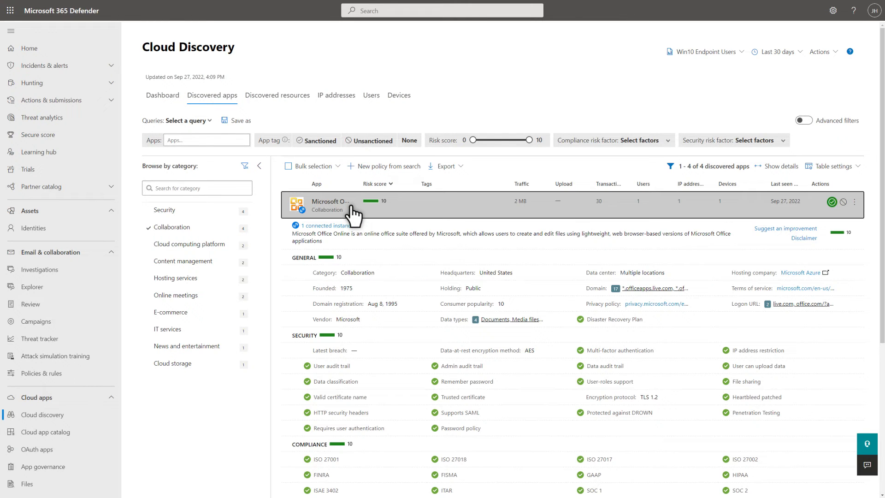
mouse_move(62, 468)
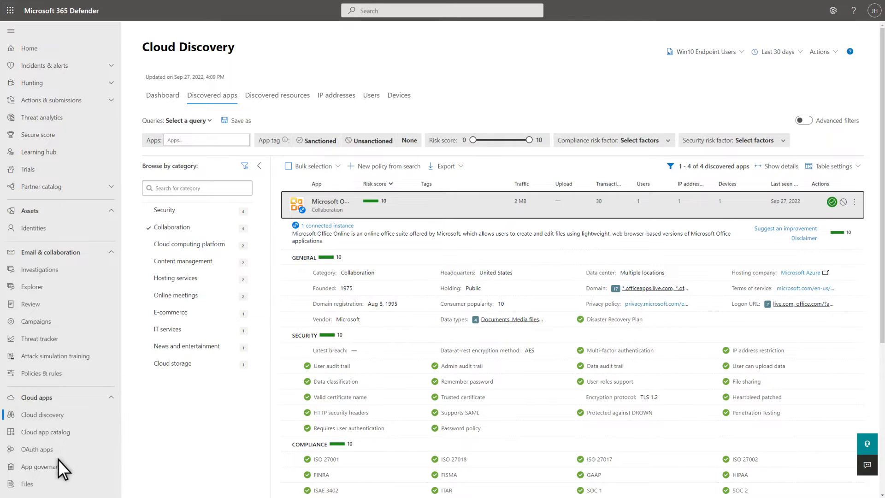
Browse the App governance overview and its full list of governed apps.
left_click(42, 466)
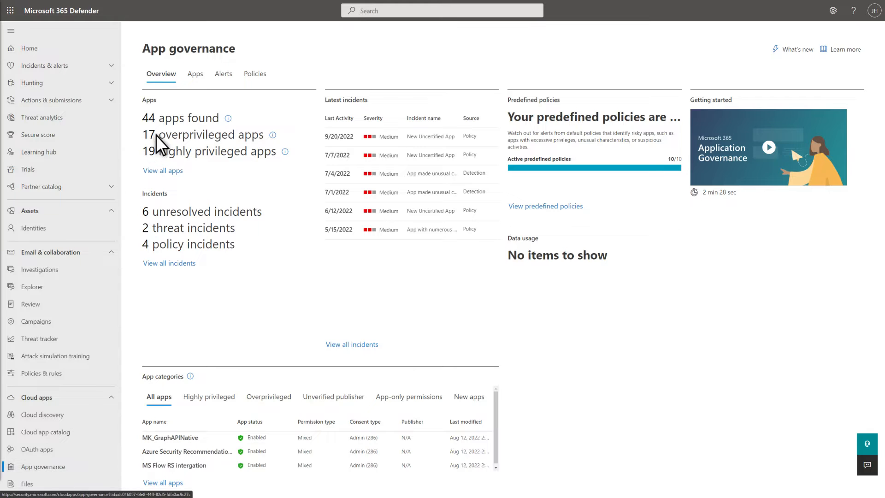
left_click(194, 74)
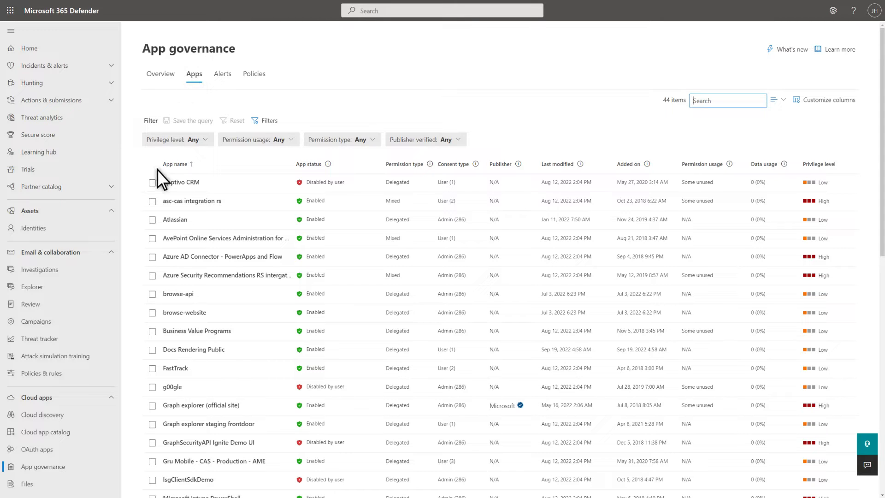
mouse_move(161, 232)
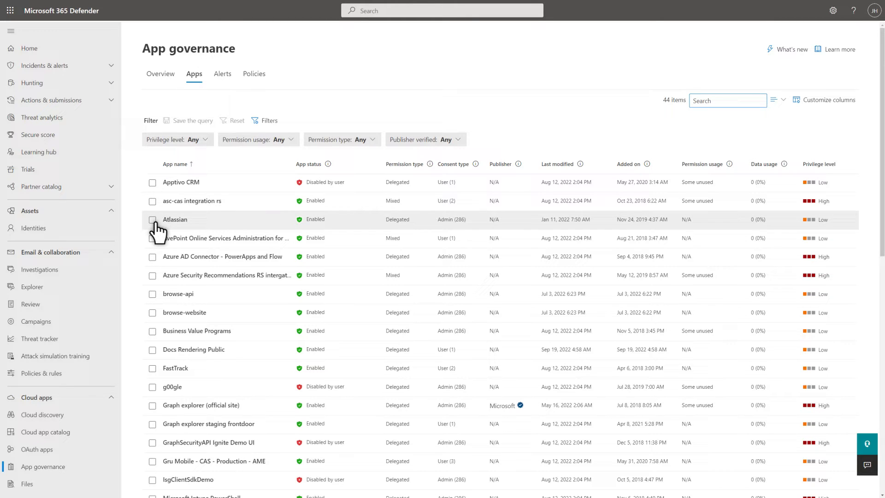
Go to the App Connectors settings and bring up the apps available to connect.
left_click(152, 219)
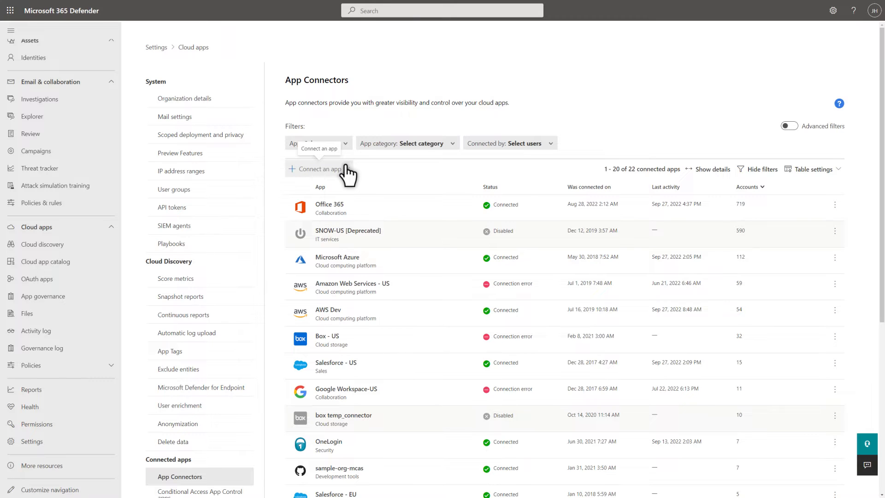
left_click(319, 167)
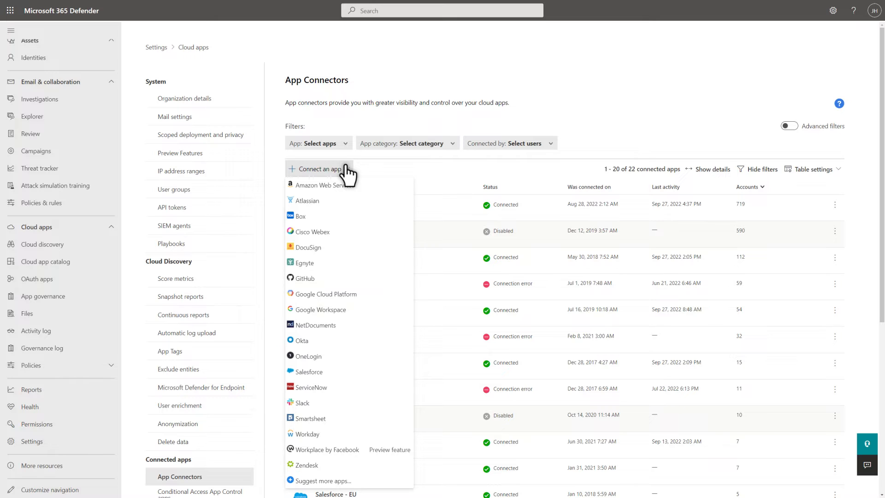
mouse_move(45, 321)
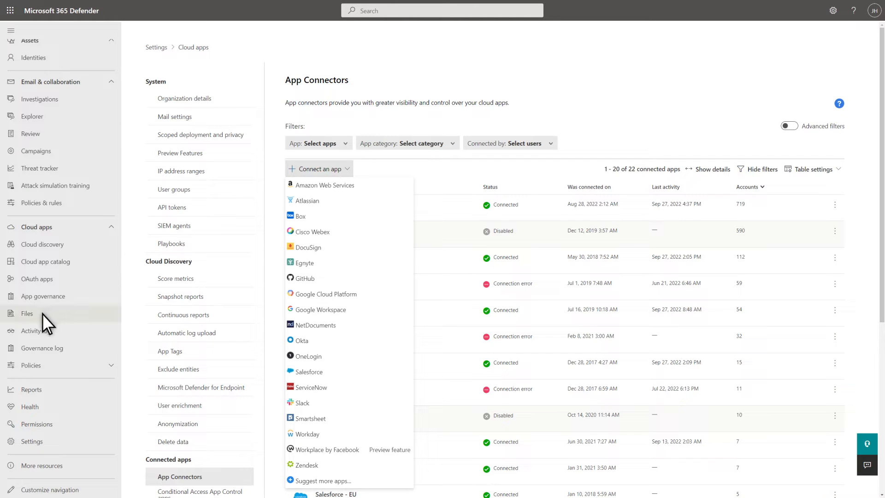
Filter the Files page by access level Public (Internet), Public and External, leaving 27 files.
left_click(27, 314)
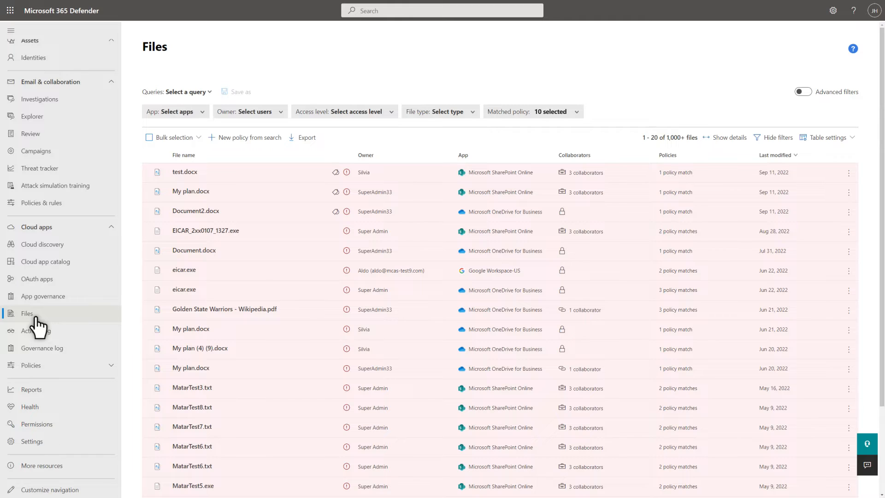
mouse_move(843, 181)
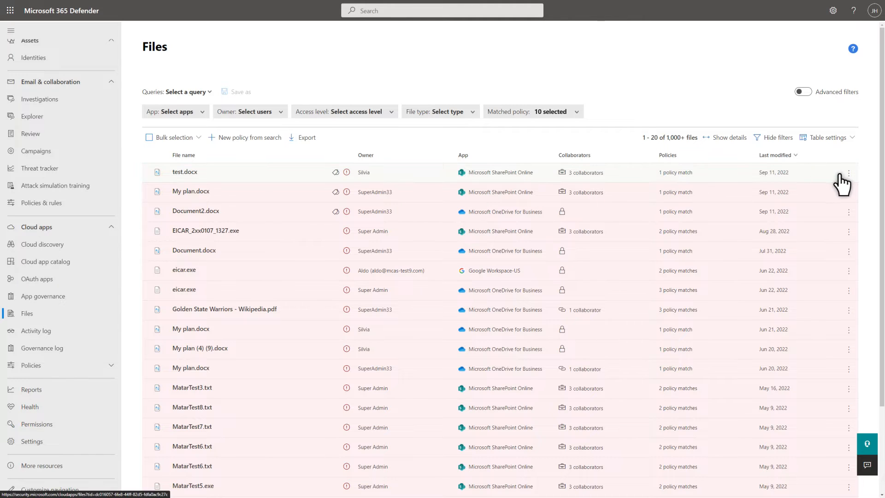
left_click(848, 172)
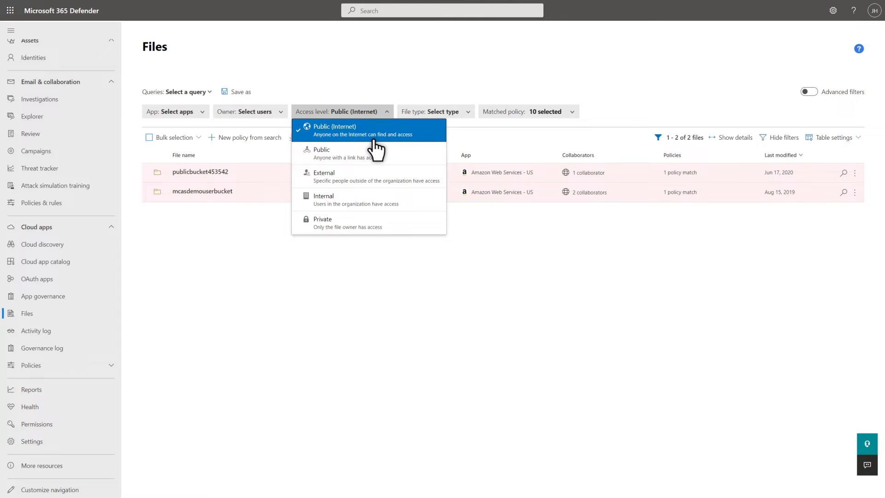
mouse_move(386, 154)
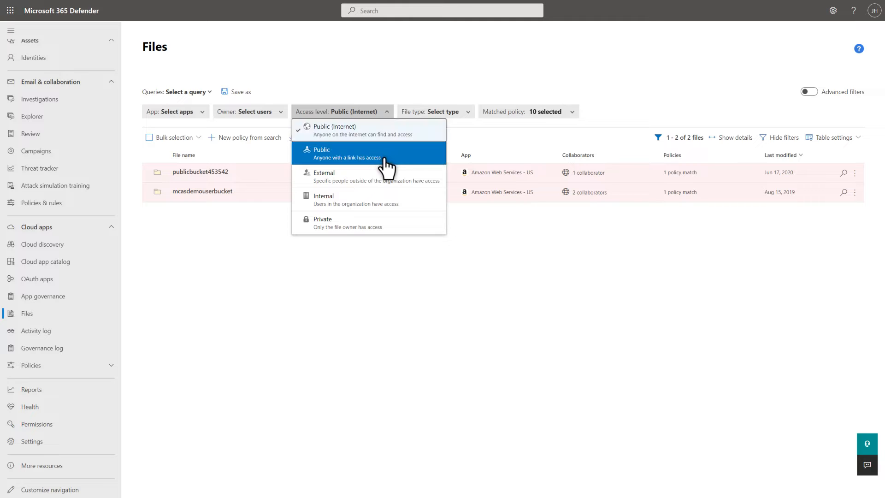
left_click(369, 153)
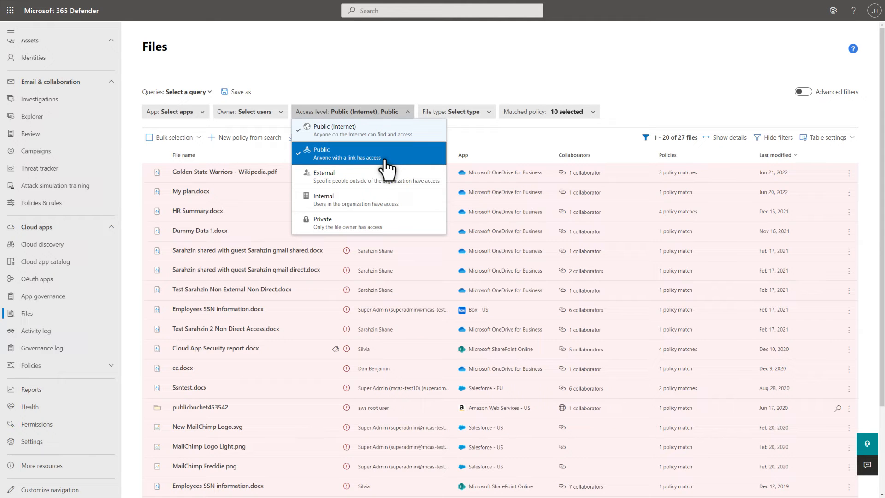
mouse_move(391, 176)
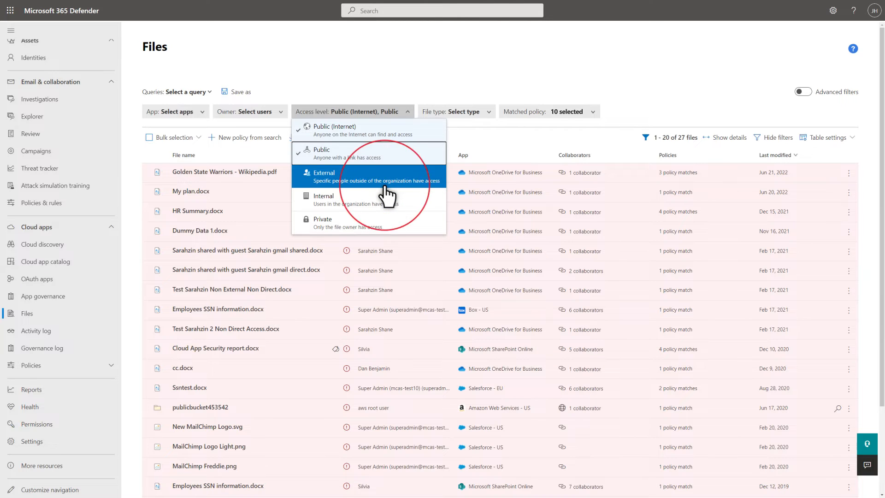
left_click(324, 172)
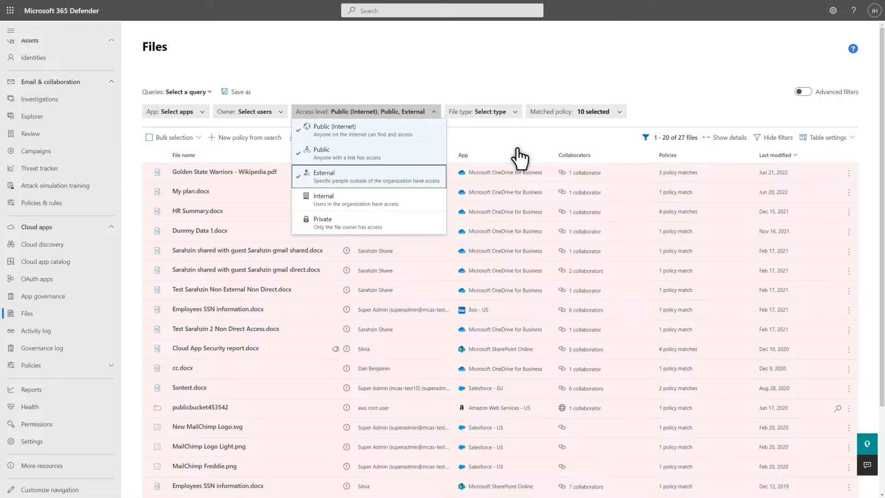
mouse_move(809, 91)
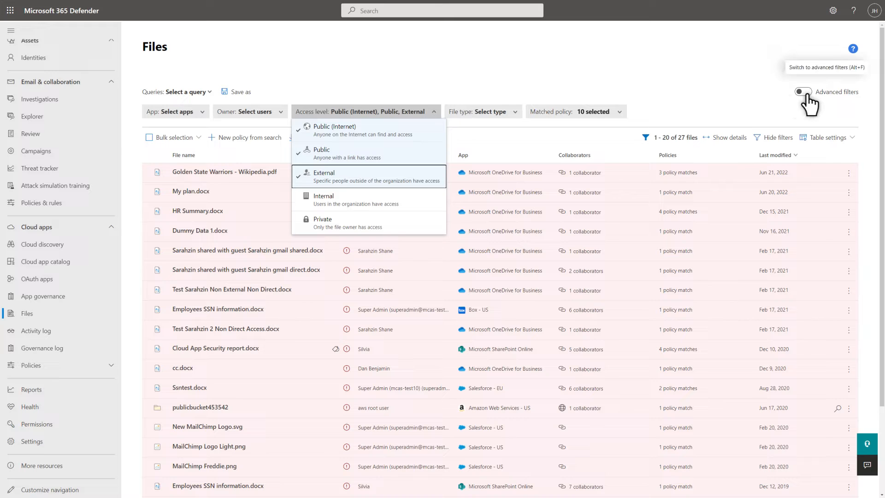
Add an advanced filter: Last modified earlier than 180 days, narrowing the list to 25 files.
left_click(802, 91)
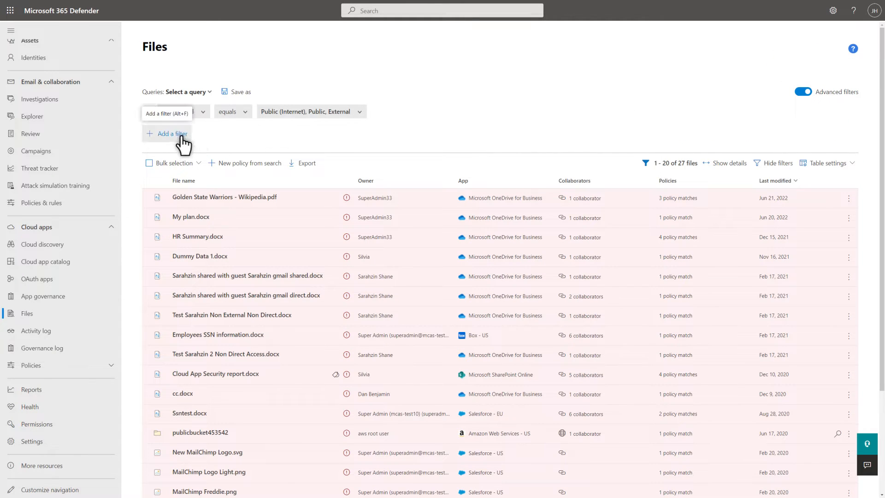
left_click(167, 134)
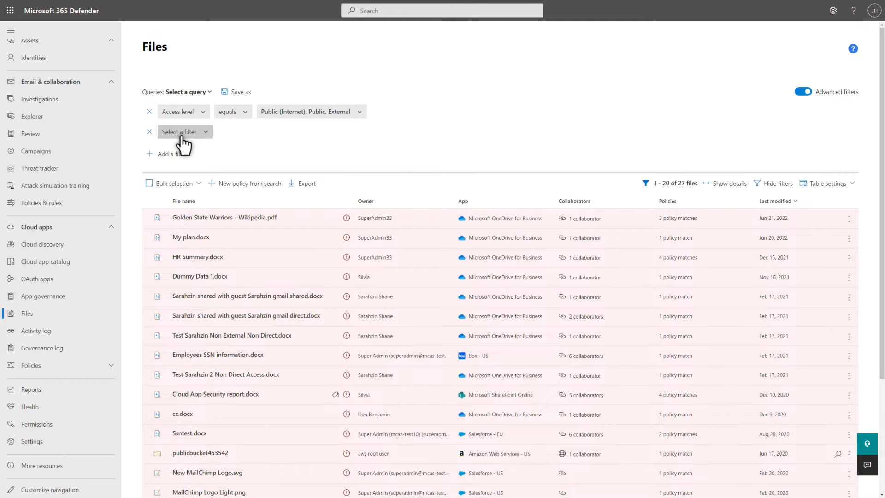
left_click(181, 132)
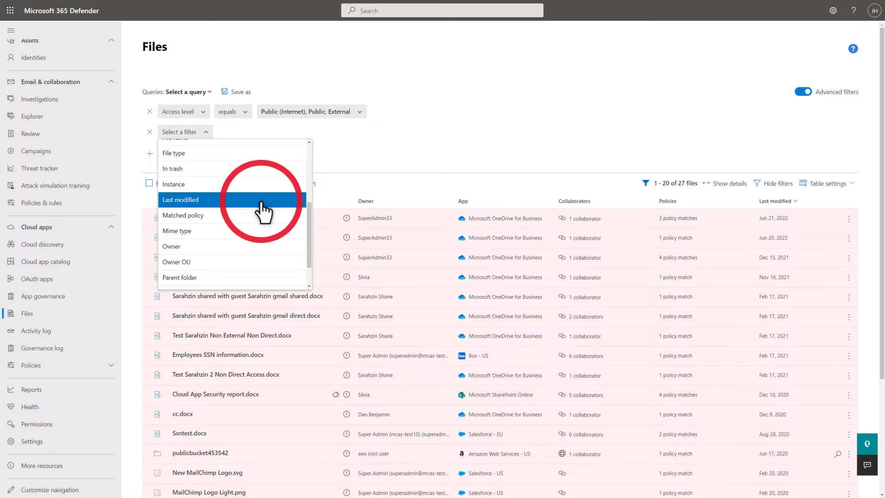
left_click(181, 199)
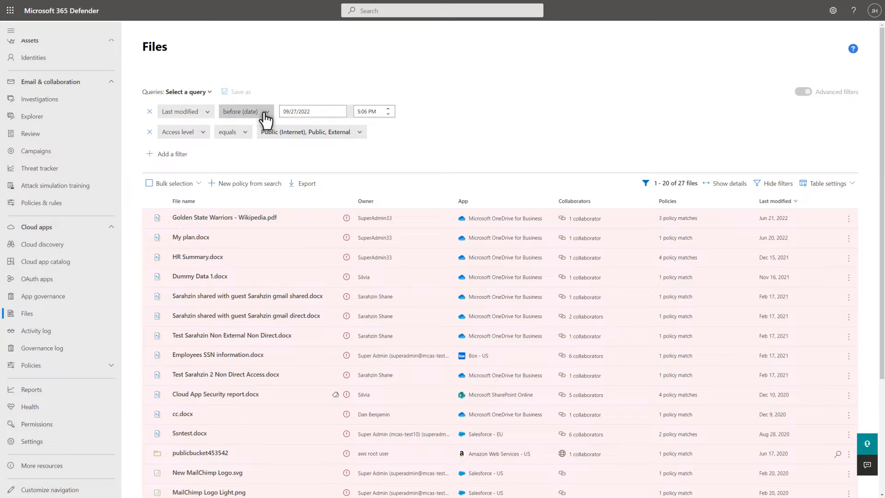
left_click(243, 112)
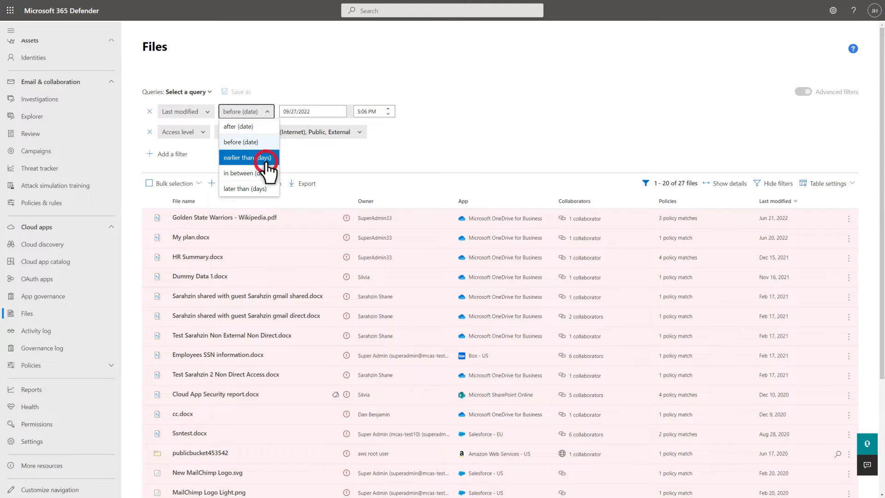
left_click(248, 157)
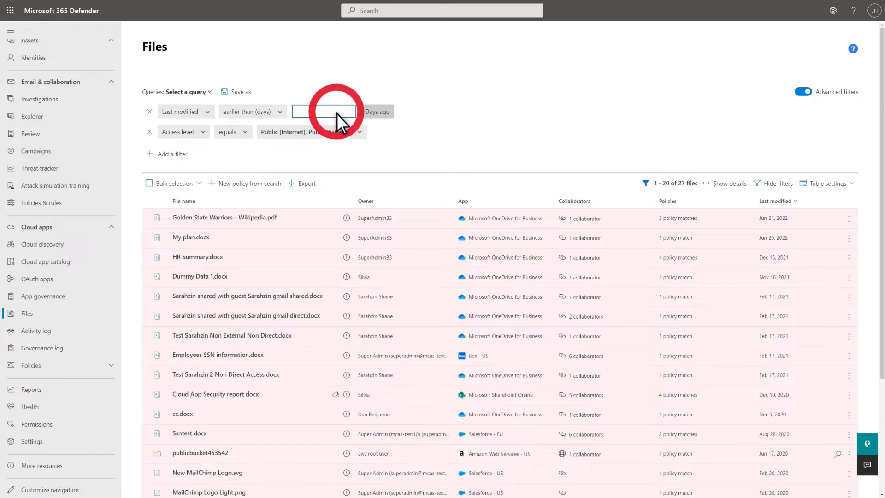
type("180")
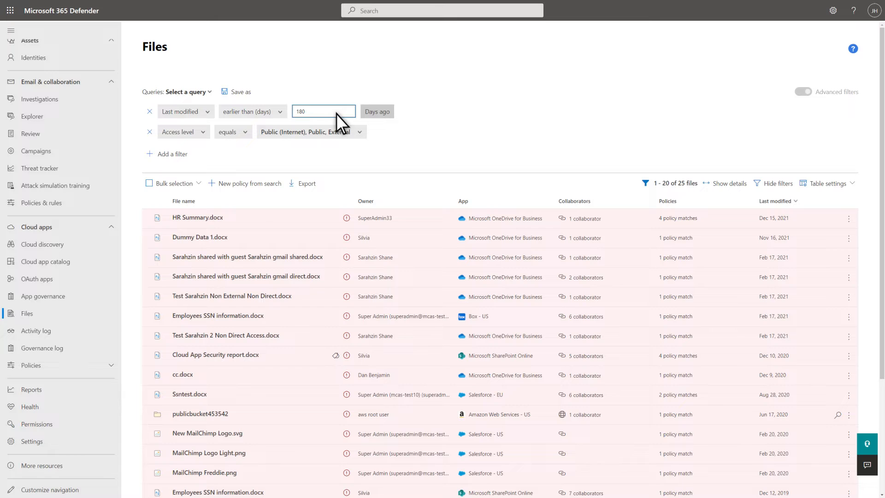
mouse_move(218, 194)
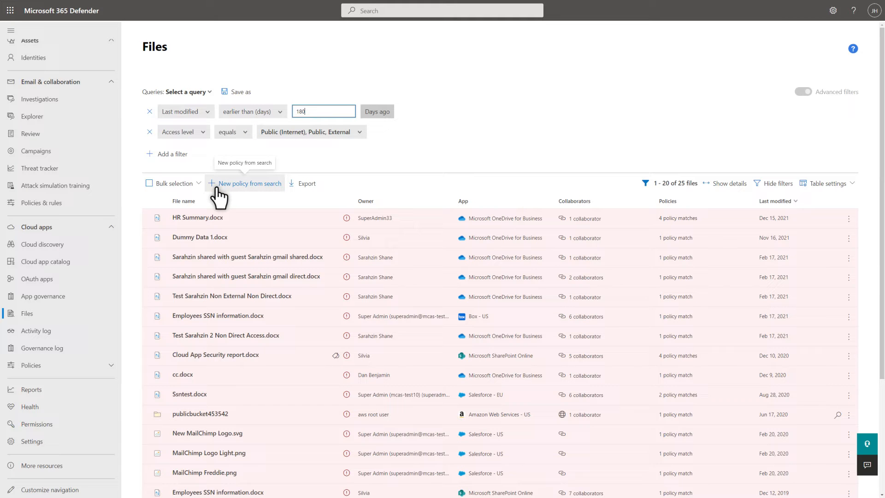
Create a file policy from the search named 'Stale files shared externally'.
left_click(248, 184)
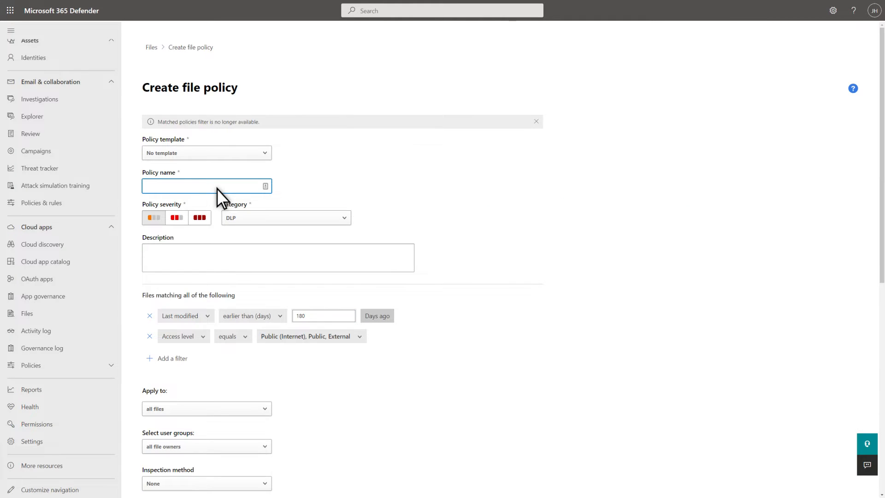
type("Stale files shared externally")
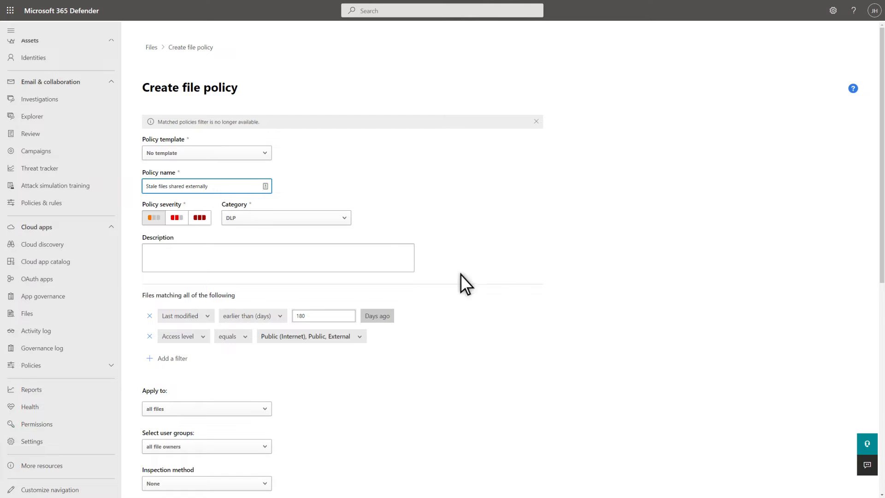
scroll("down", 3)
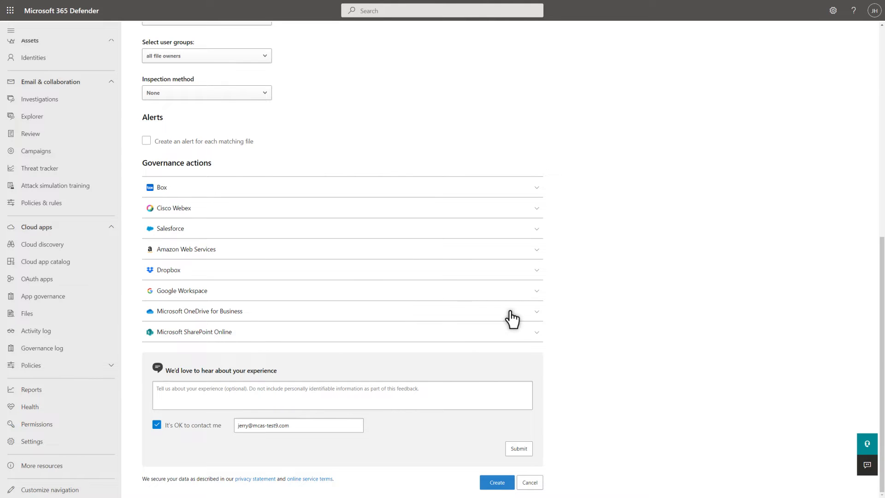
Enable the Remove external users governance action for OneDrive for Business and Google Workspace.
left_click(341, 310)
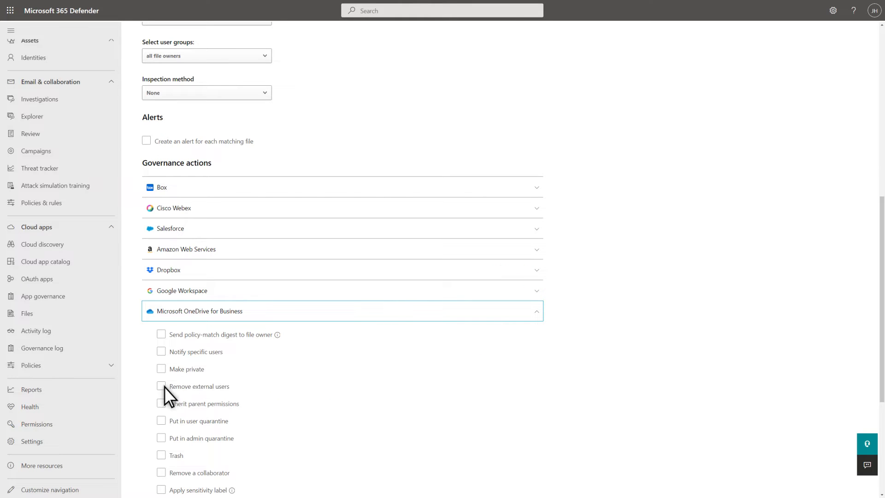
left_click(161, 386)
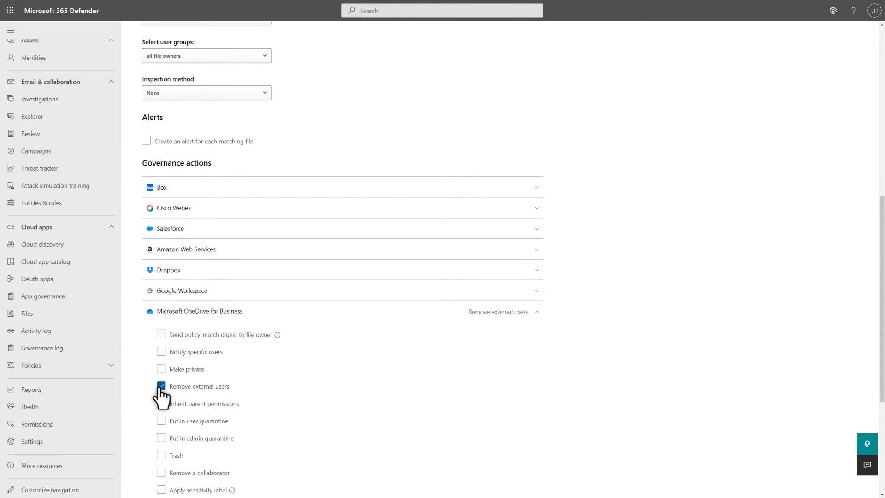
left_click(182, 290)
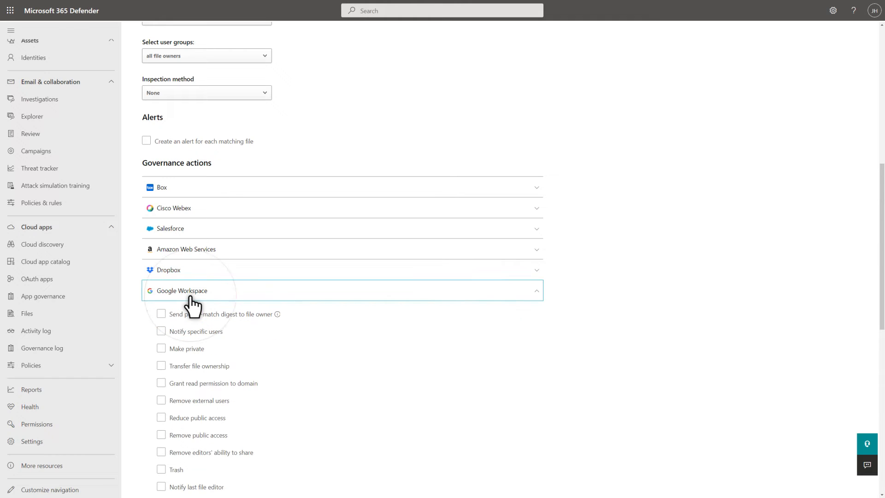
left_click(160, 400)
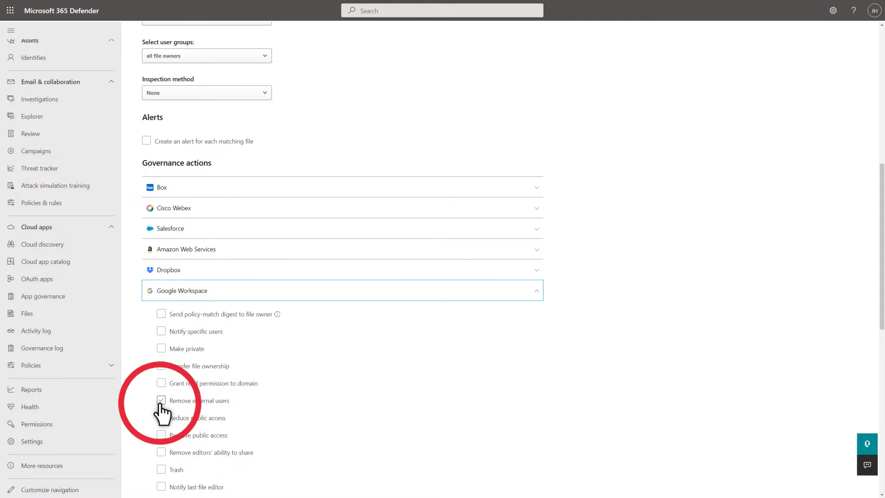
left_click(160, 400)
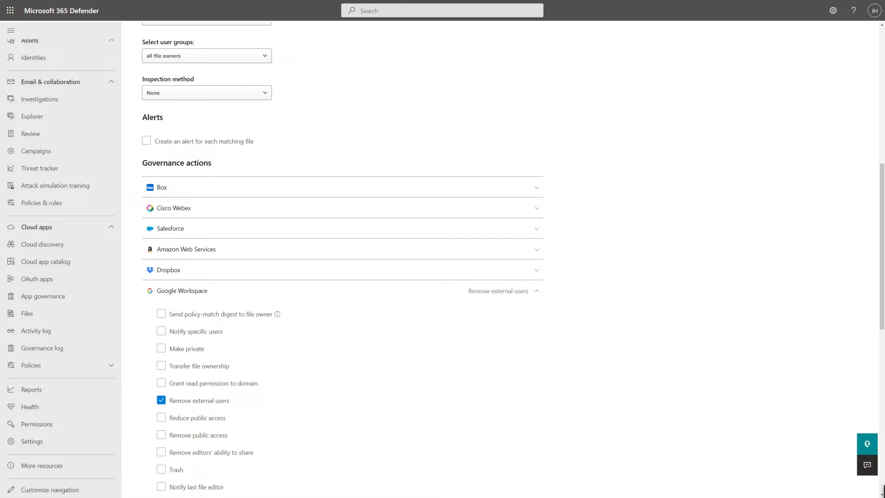
scroll("down", 3)
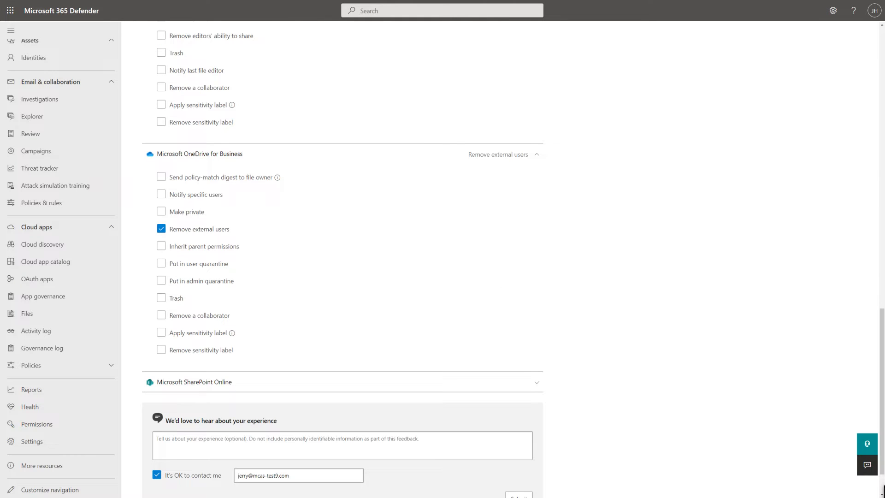
scroll("down", 3)
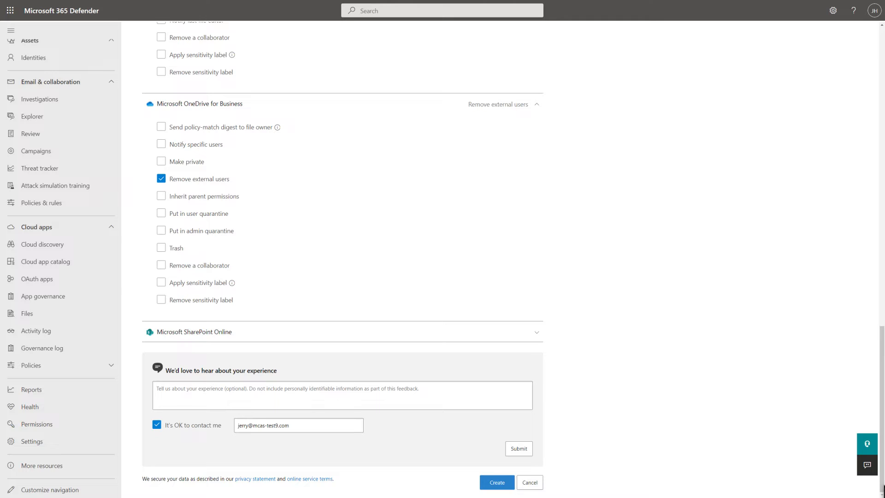
mouse_move(192, 382)
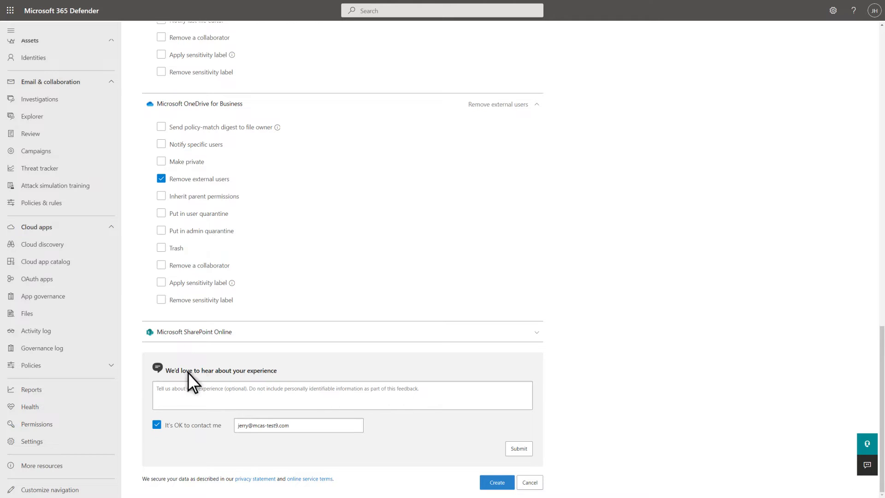
mouse_move(110, 369)
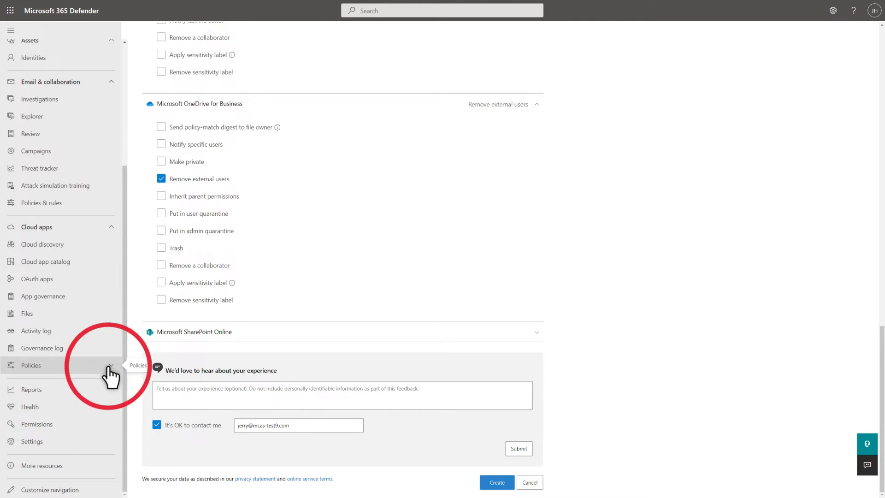
Start a policy from the Mass download by a single user template and view its alert settings.
left_click(30, 365)
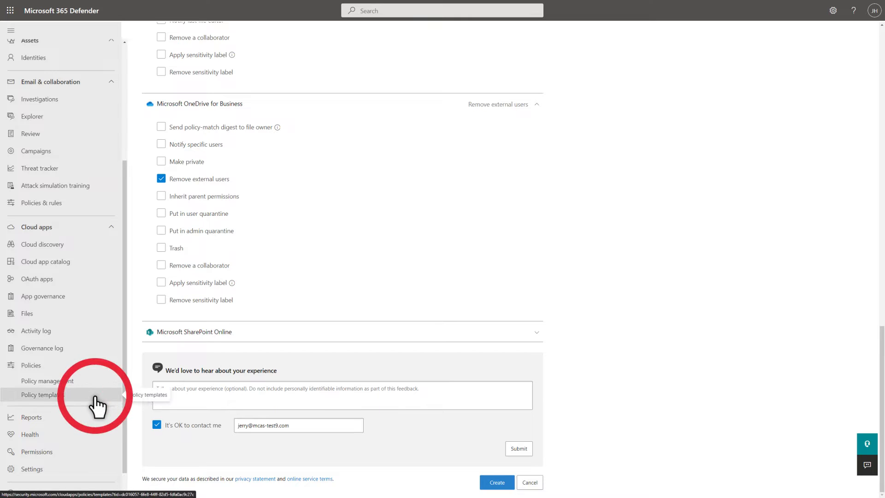
left_click(43, 395)
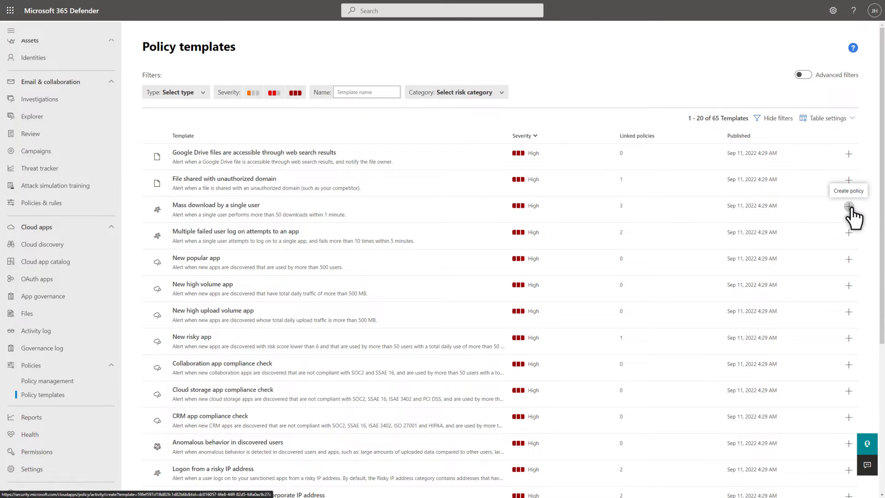
left_click(849, 205)
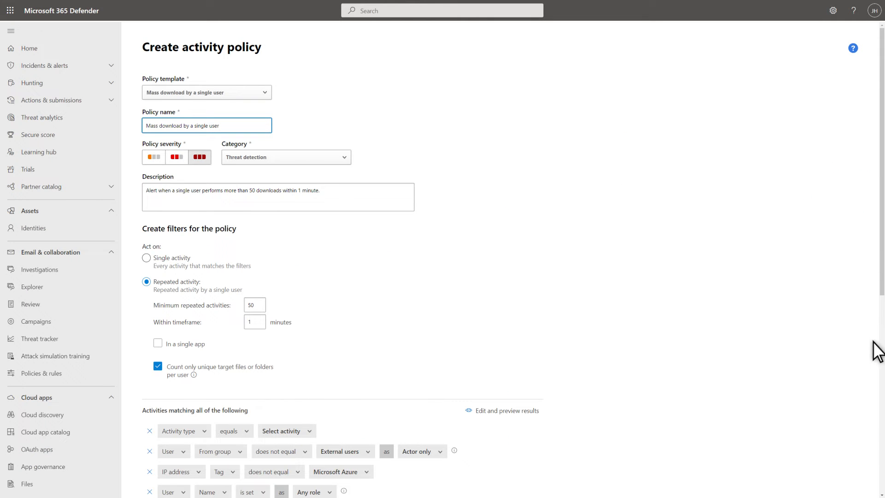
scroll("down", 3)
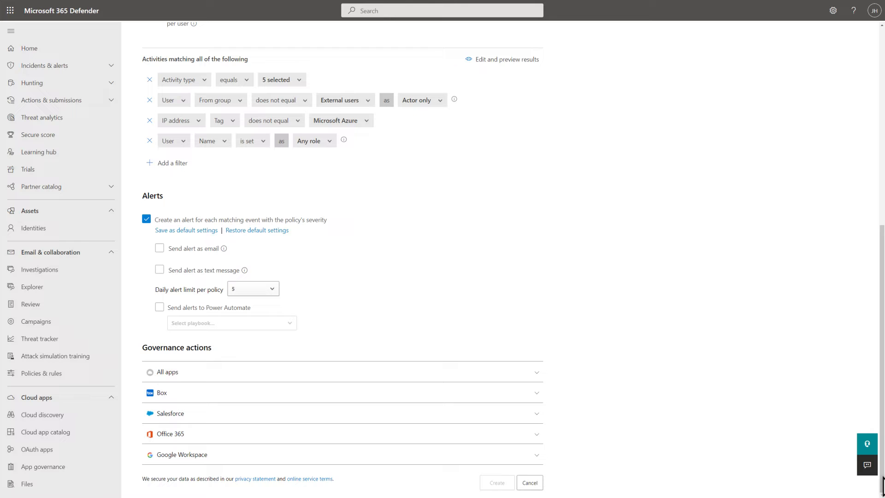
mouse_move(140, 389)
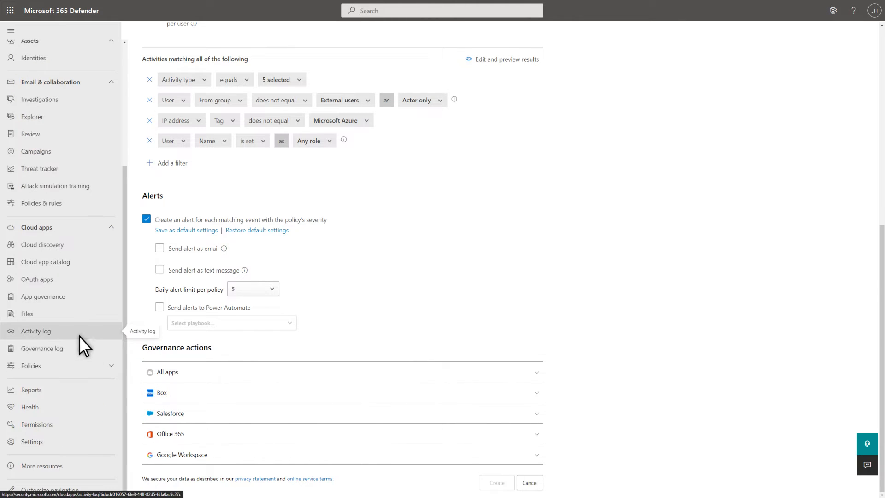
Show the activity log with the latest Office 365 Log on event's General details expanded.
left_click(36, 331)
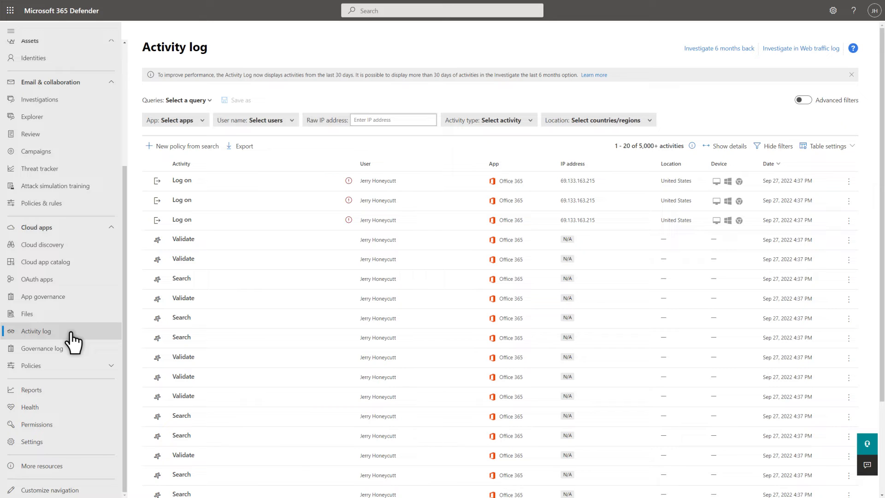
mouse_move(123, 251)
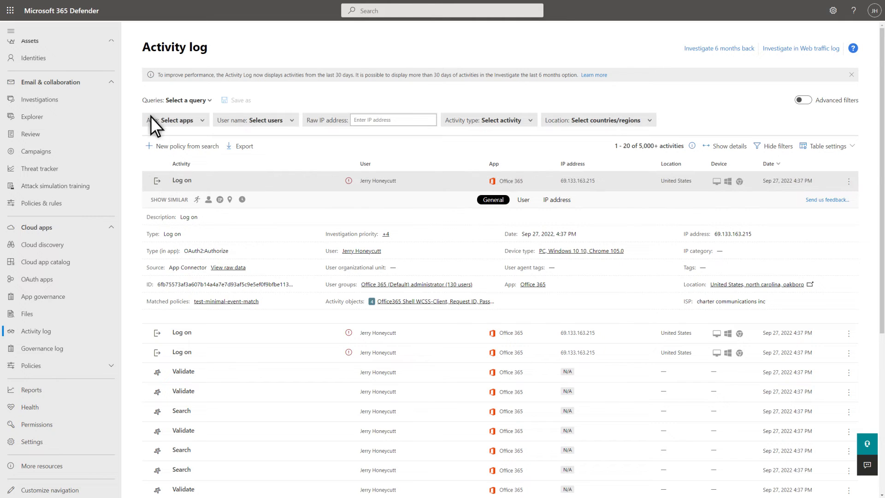
scroll("up", 3)
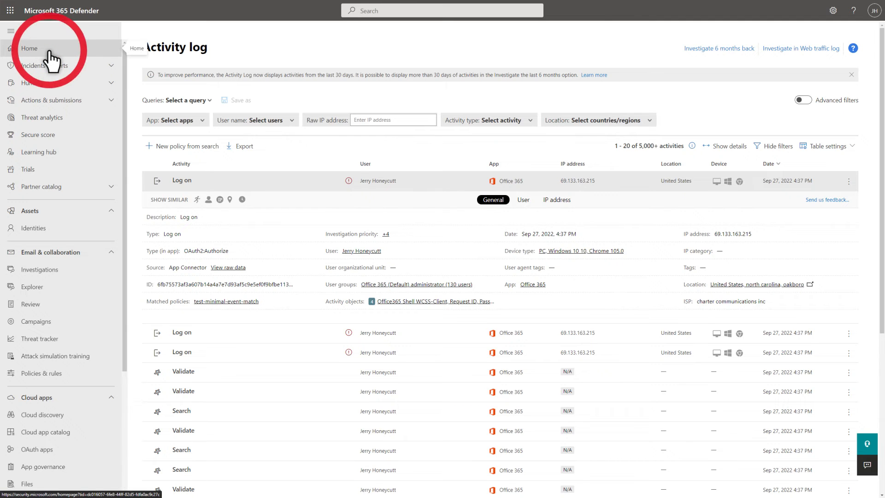
Return to the home dashboard, then show the Incidents list.
left_click(29, 48)
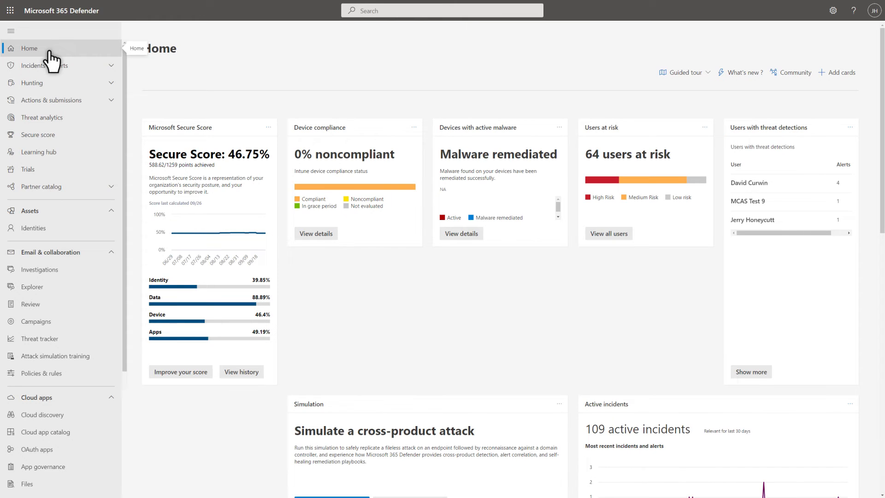
left_click(32, 64)
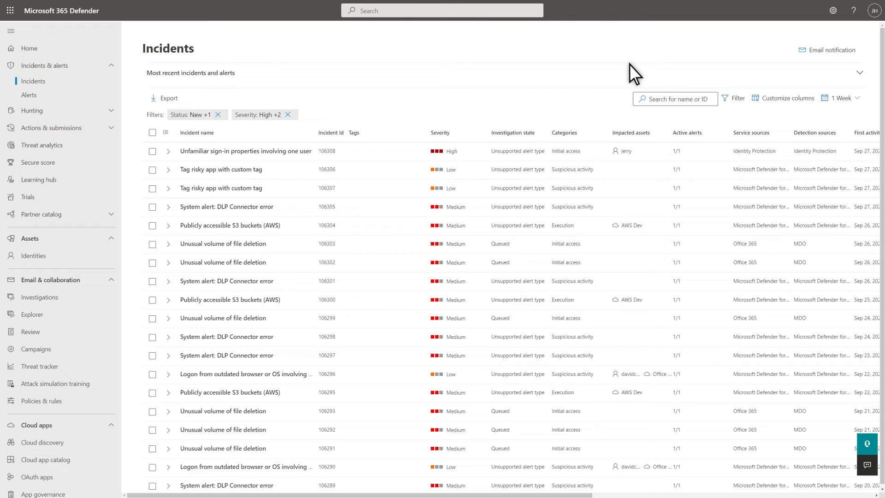
mouse_move(737, 97)
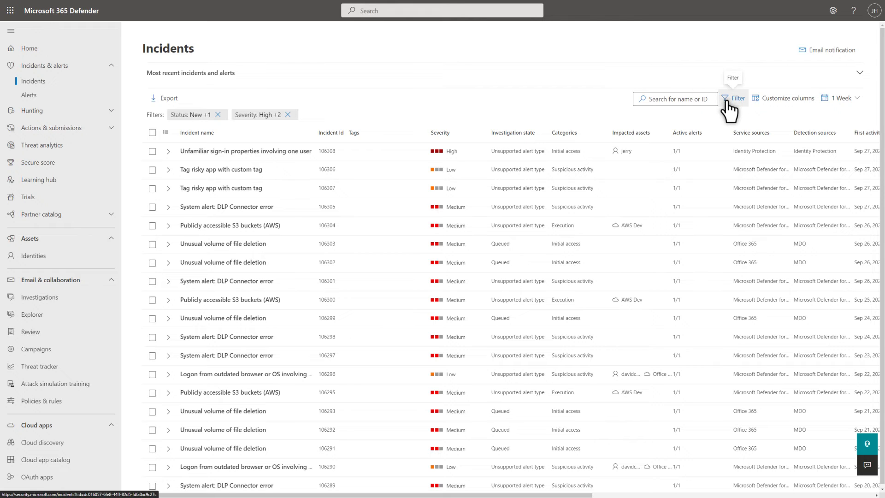
Apply a service-source filter for Microsoft Defender for Cloud Apps to the incidents list.
left_click(737, 98)
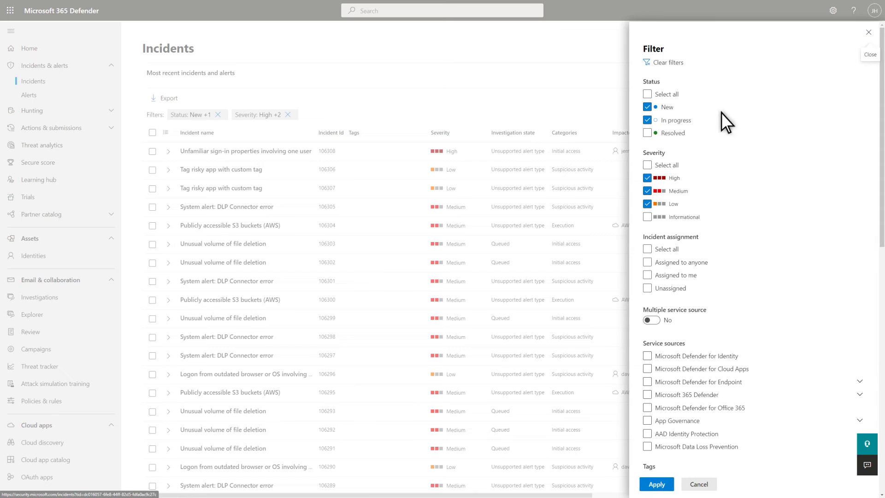
left_click(647, 369)
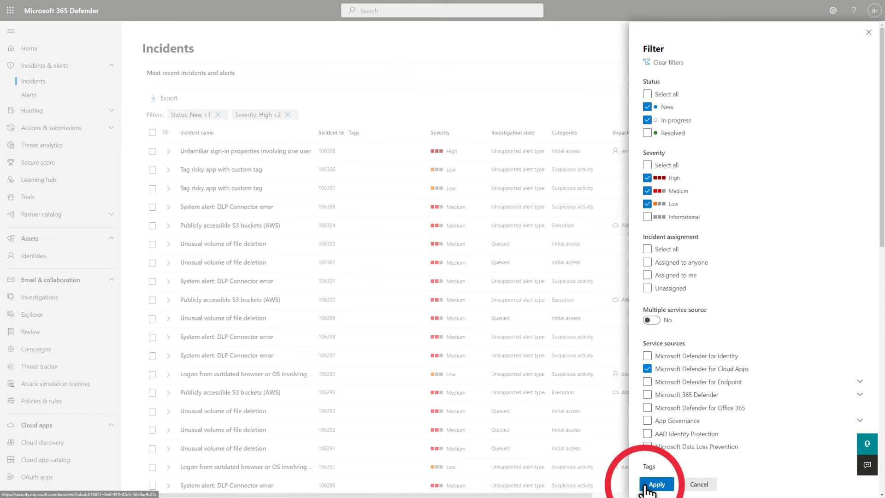
left_click(655, 484)
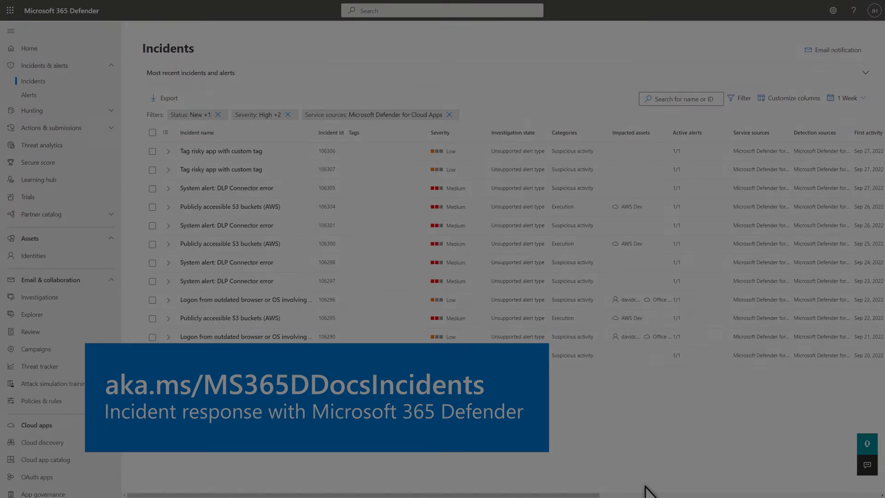
Run the CloudAppEvents query in Advanced hunting (266 results) and start a detection rule from it.
left_click(45, 125)
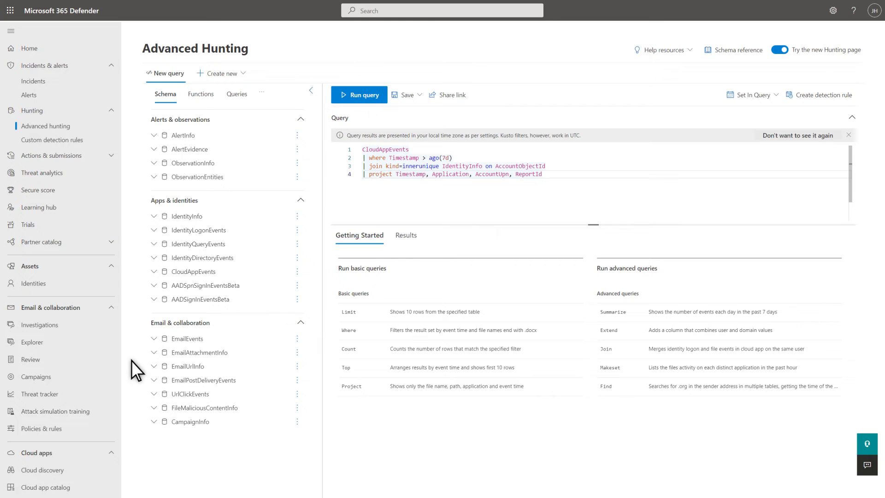
mouse_move(155, 289)
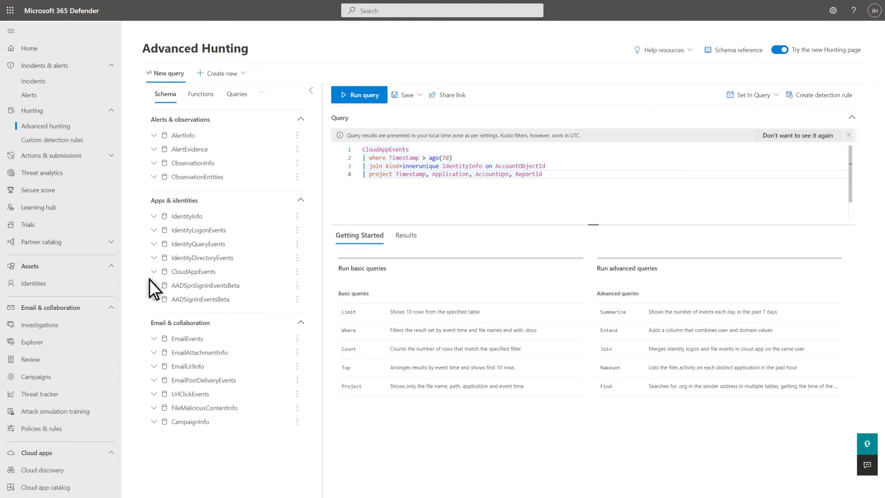
left_click(154, 271)
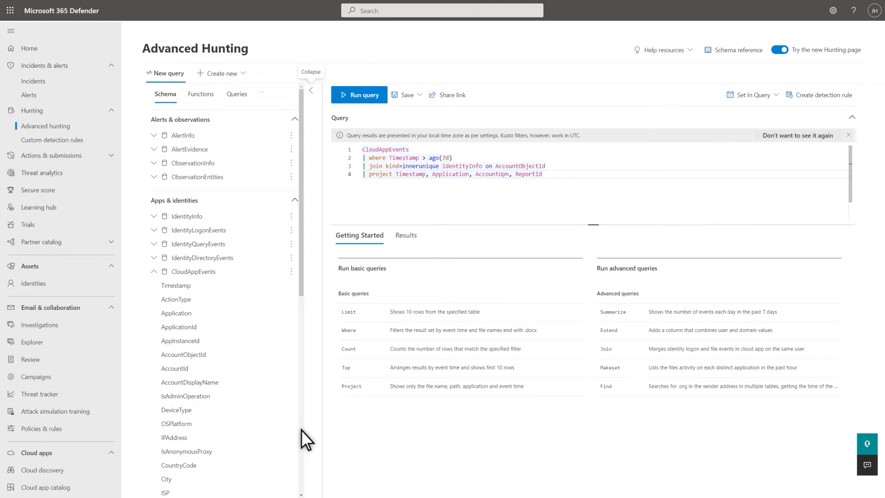
scroll("down", 3)
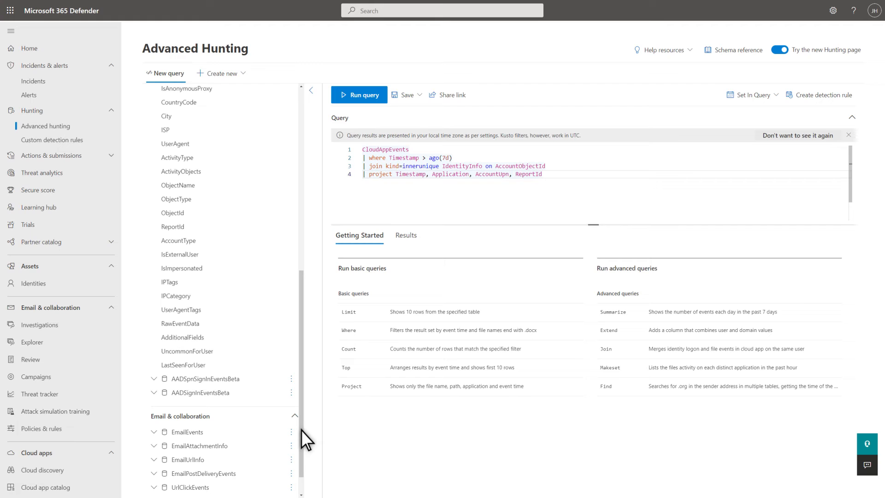
mouse_move(305, 375)
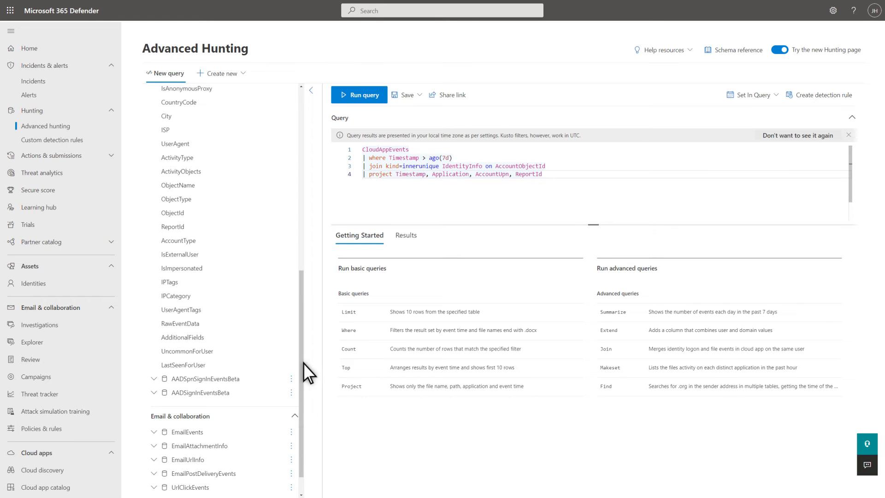
left_click(358, 94)
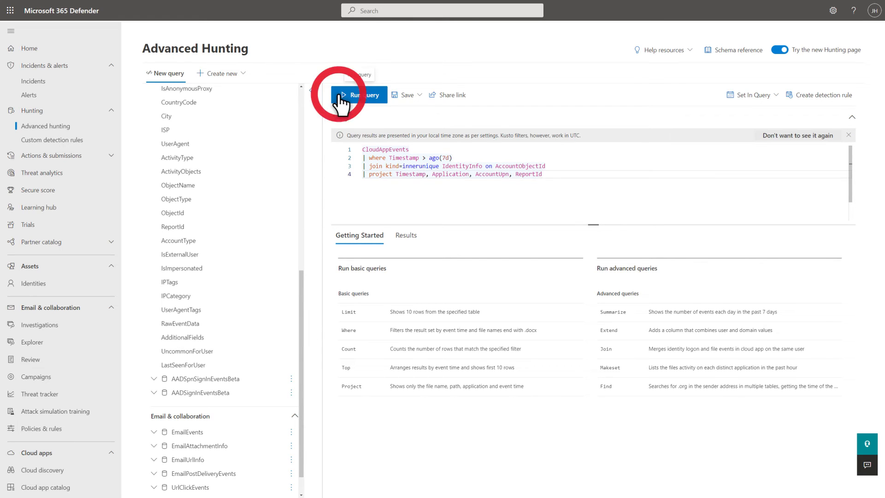
left_click(359, 94)
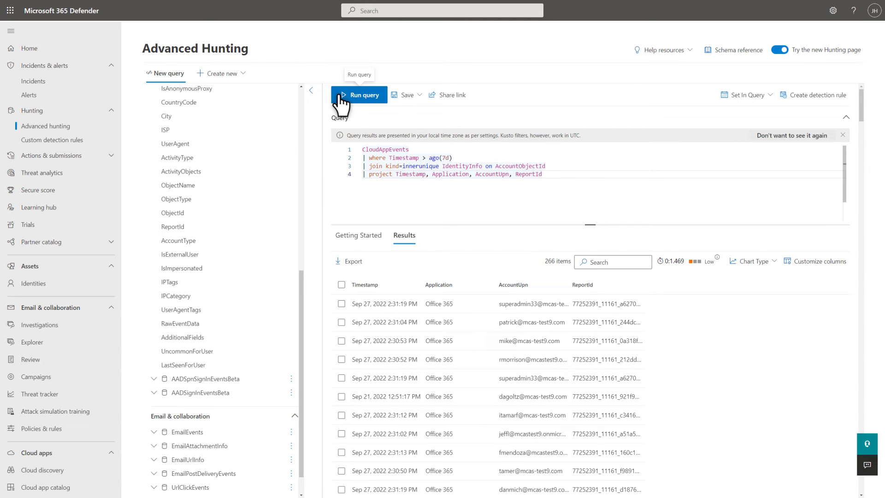
mouse_move(786, 109)
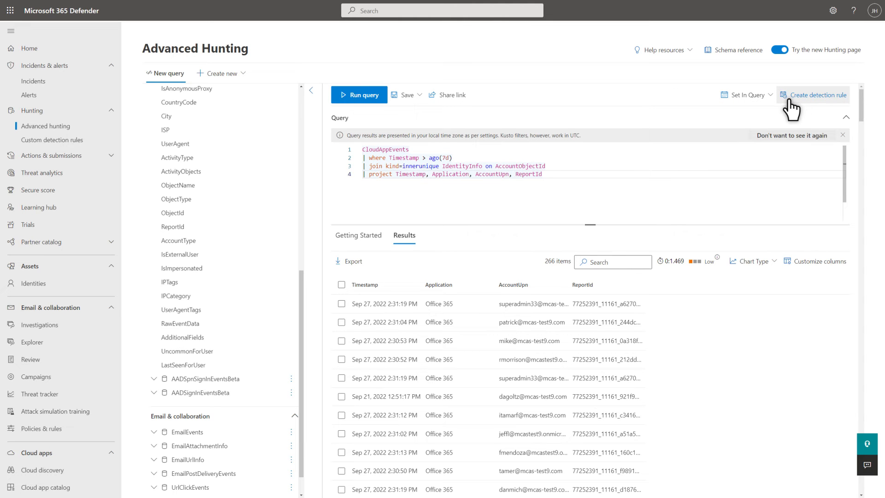
left_click(817, 94)
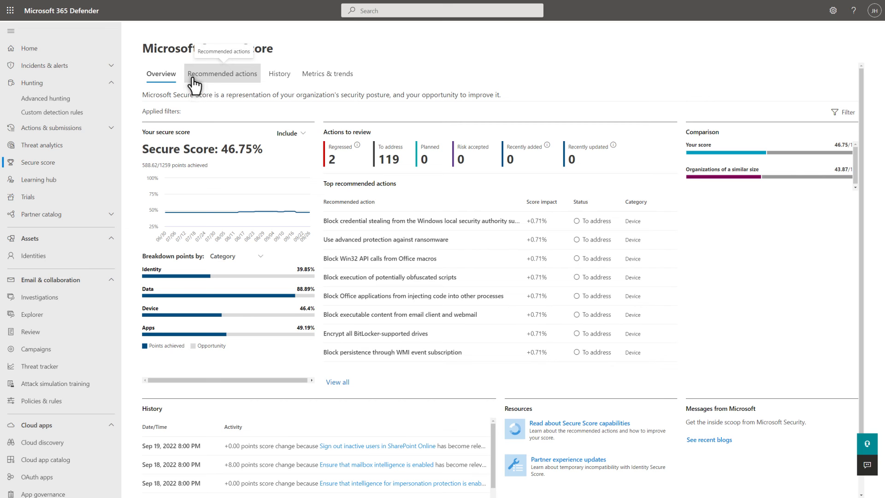
Filter the recommended actions to Microsoft Defender for Cloud Apps, Salesforce and ServiceNow, leaving 33 items.
left_click(222, 74)
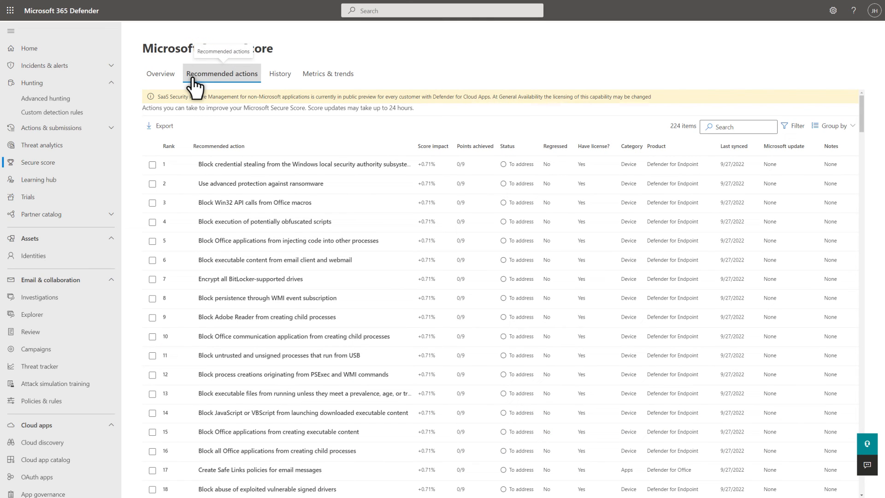
mouse_move(796, 125)
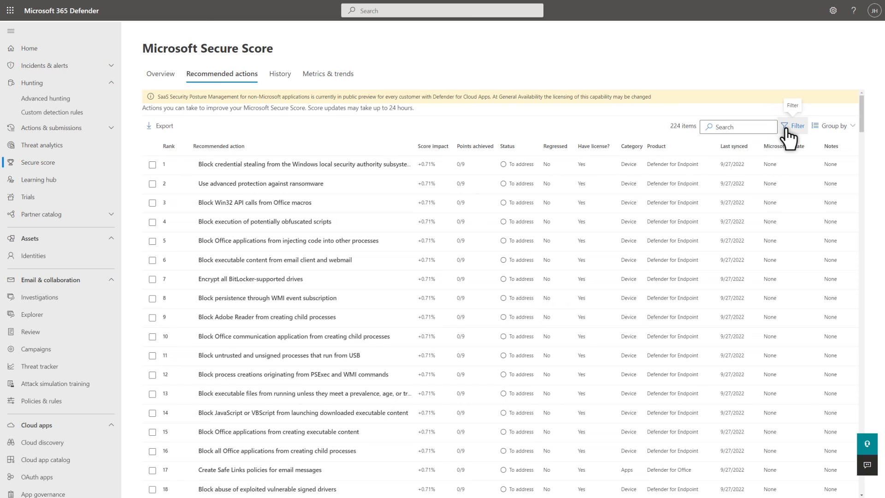
left_click(794, 125)
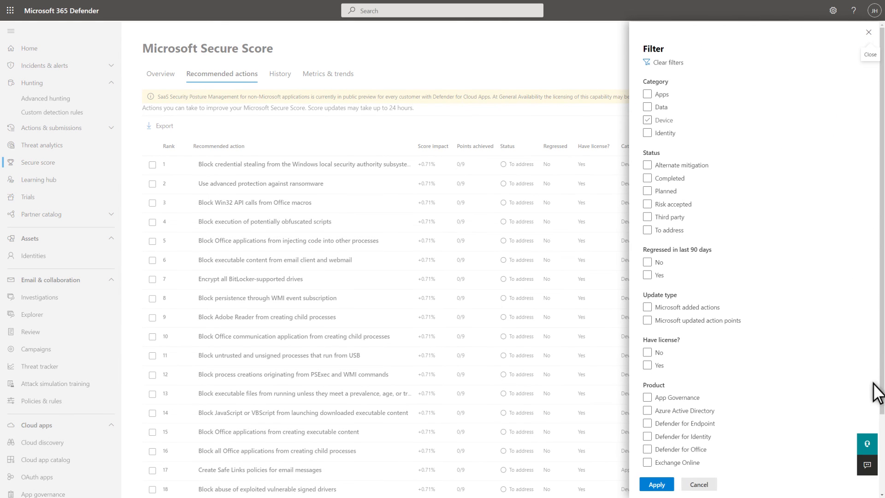
scroll("down", 3)
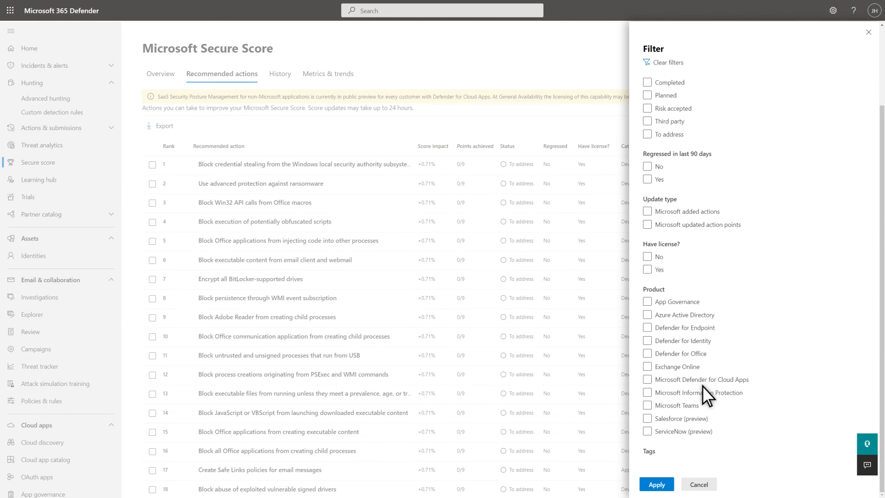
left_click(647, 378)
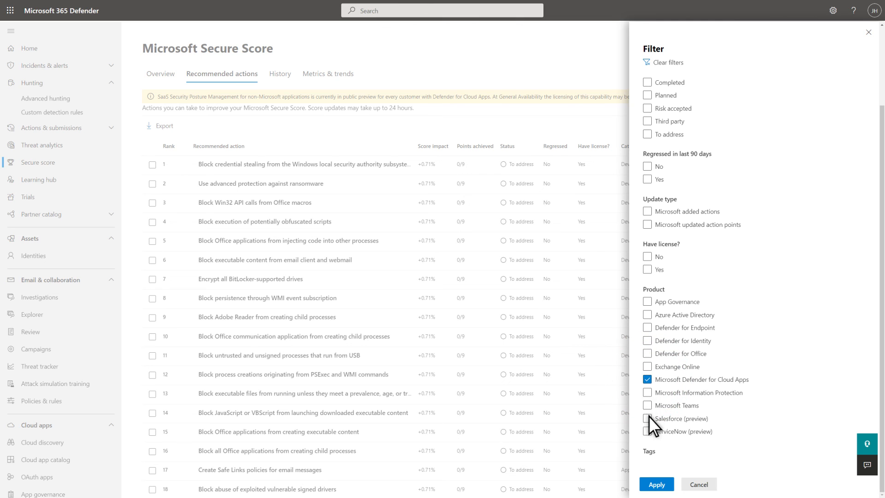
left_click(647, 419)
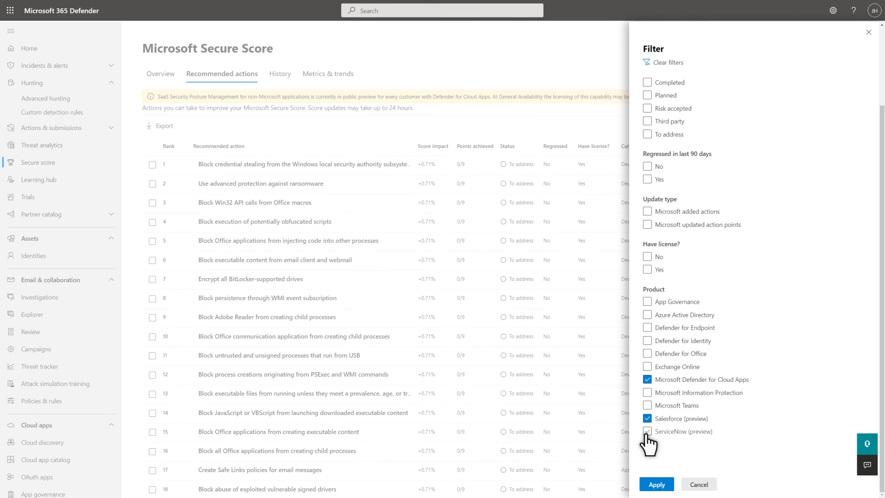
left_click(647, 432)
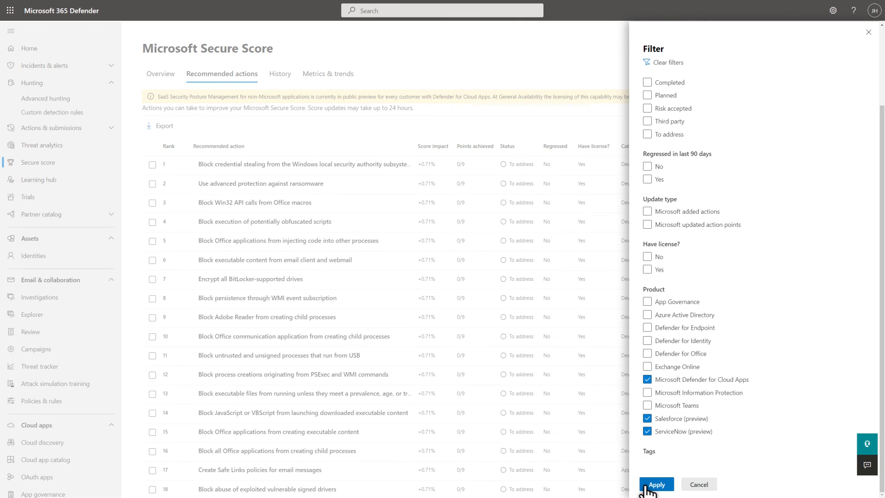
left_click(655, 484)
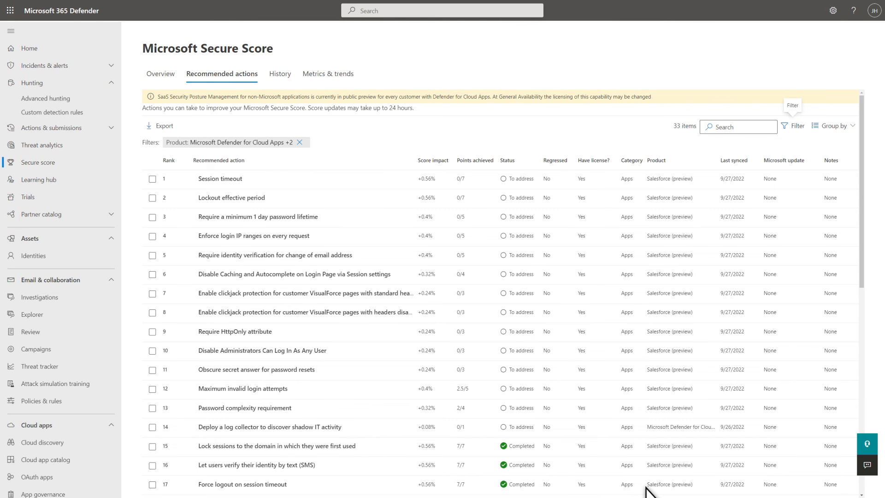
mouse_move(276, 186)
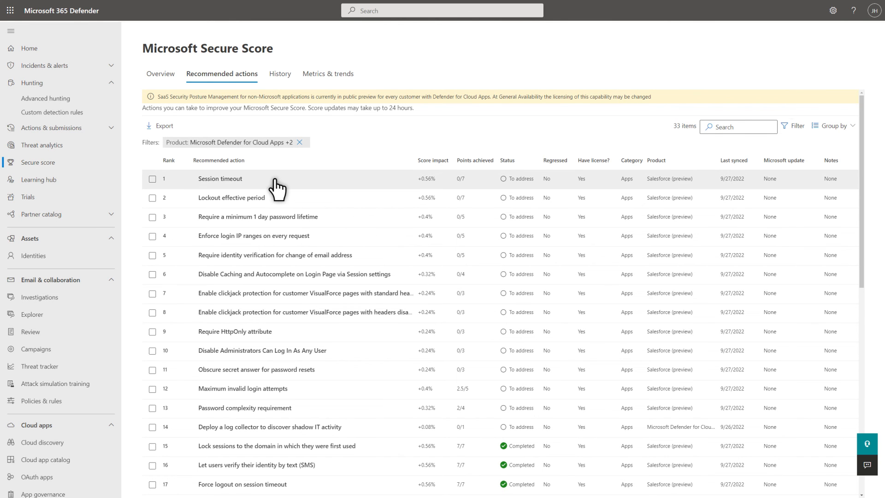
Show the Implementation prerequisites and next steps for the Session timeout recommended action.
left_click(220, 178)
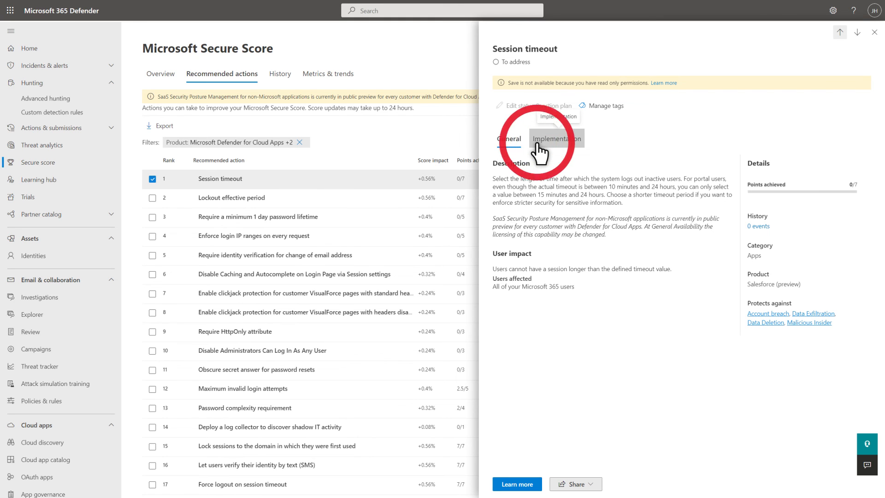
left_click(557, 138)
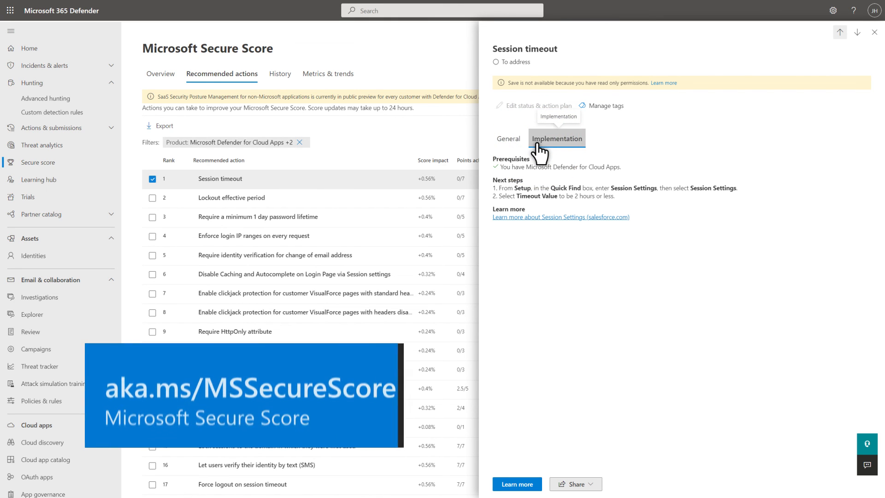